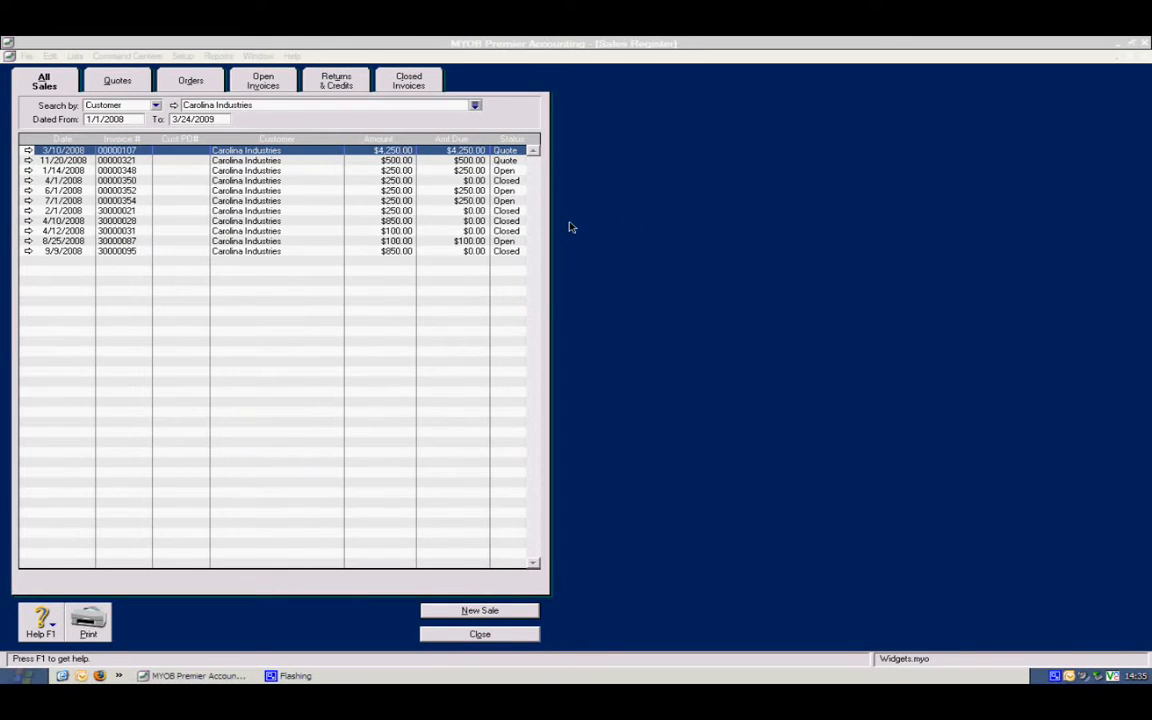
mouse_move(156, 212)
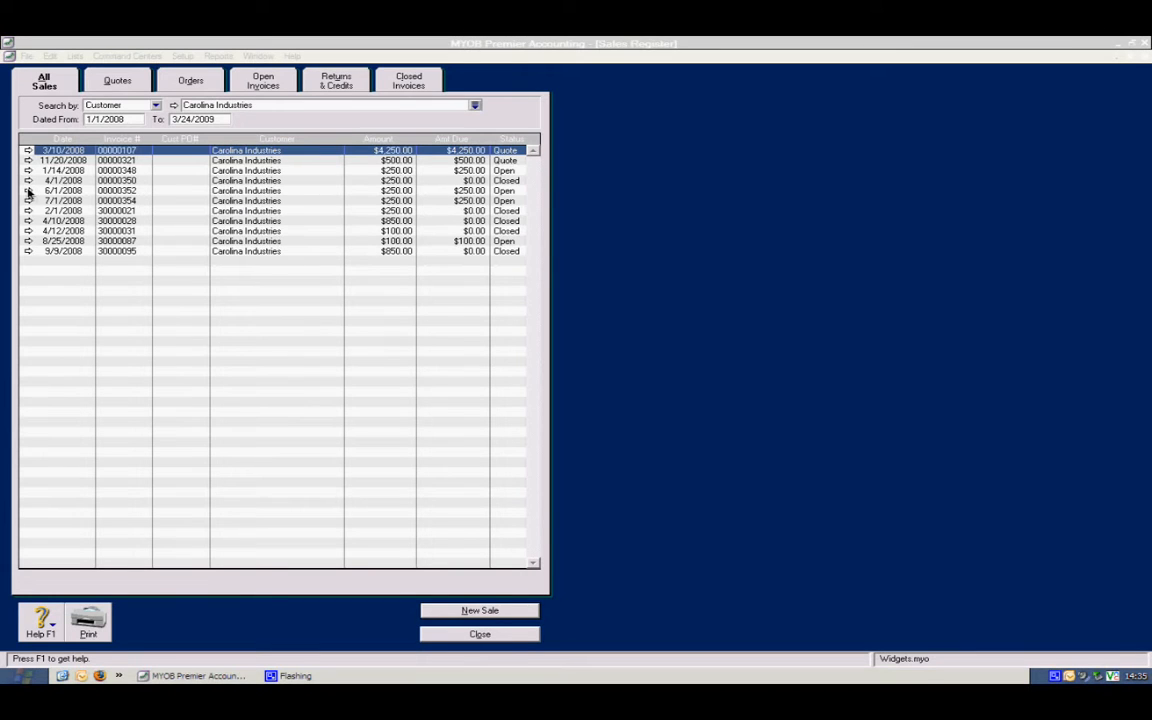
Step: Review the $250 invoice 00000352 and close it without changes
double_click(96, 192)
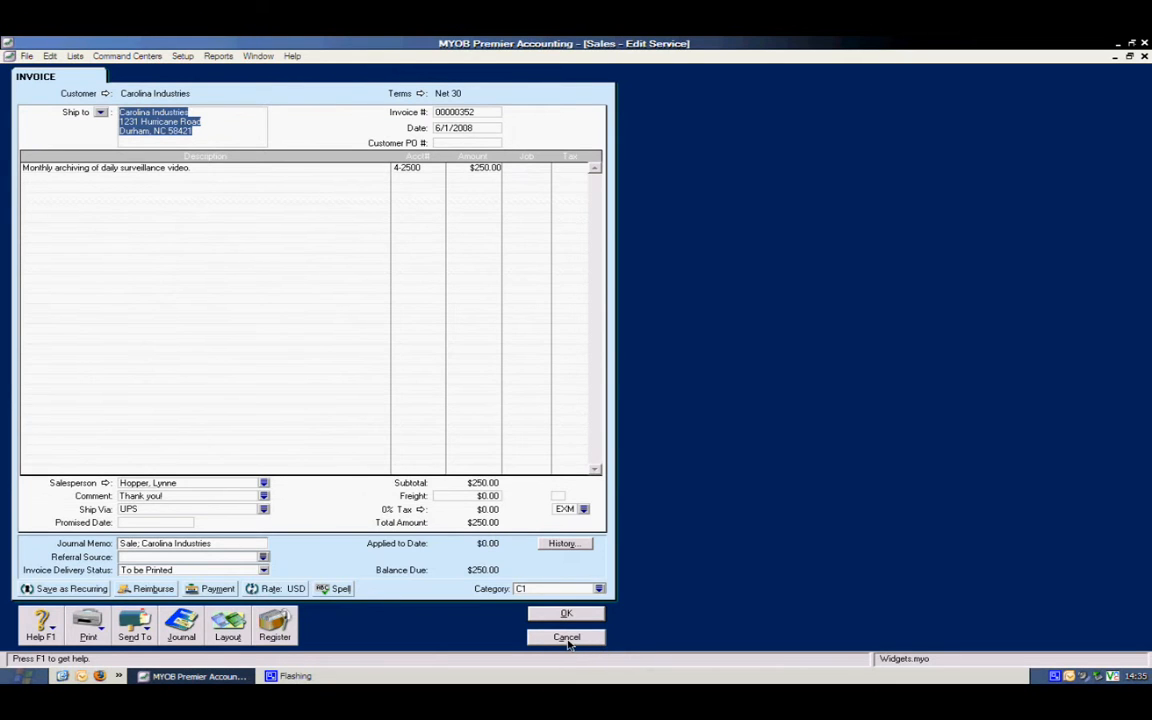
click(566, 636)
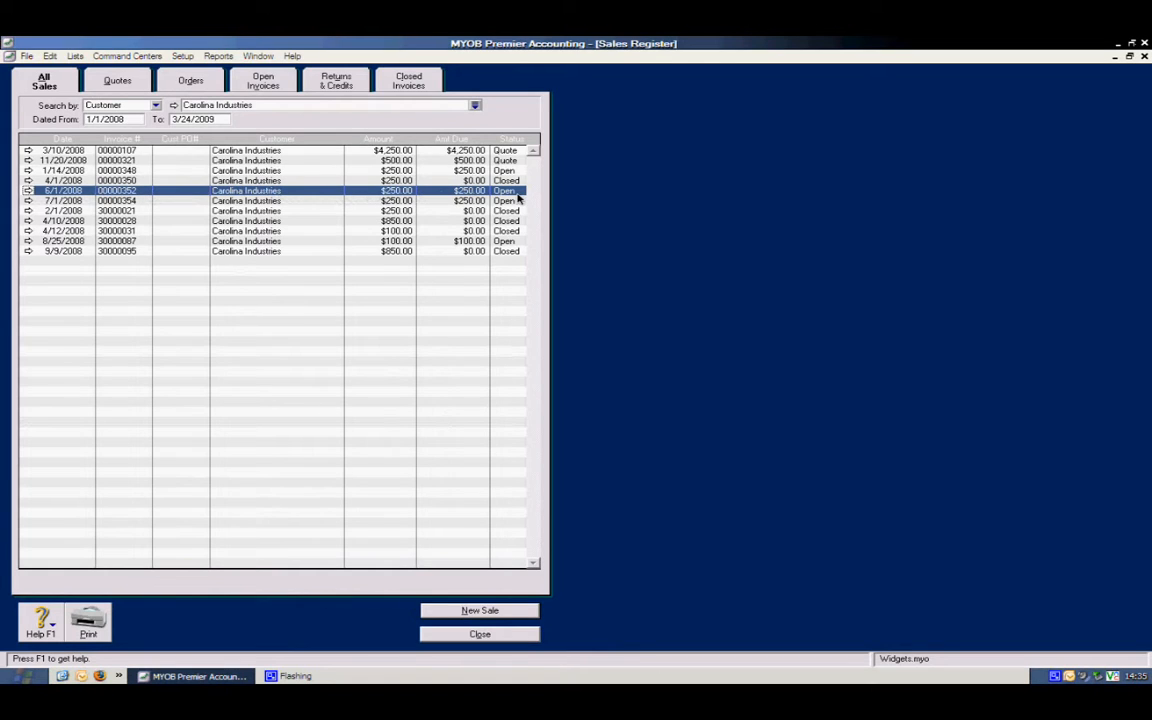
mouse_move(446, 436)
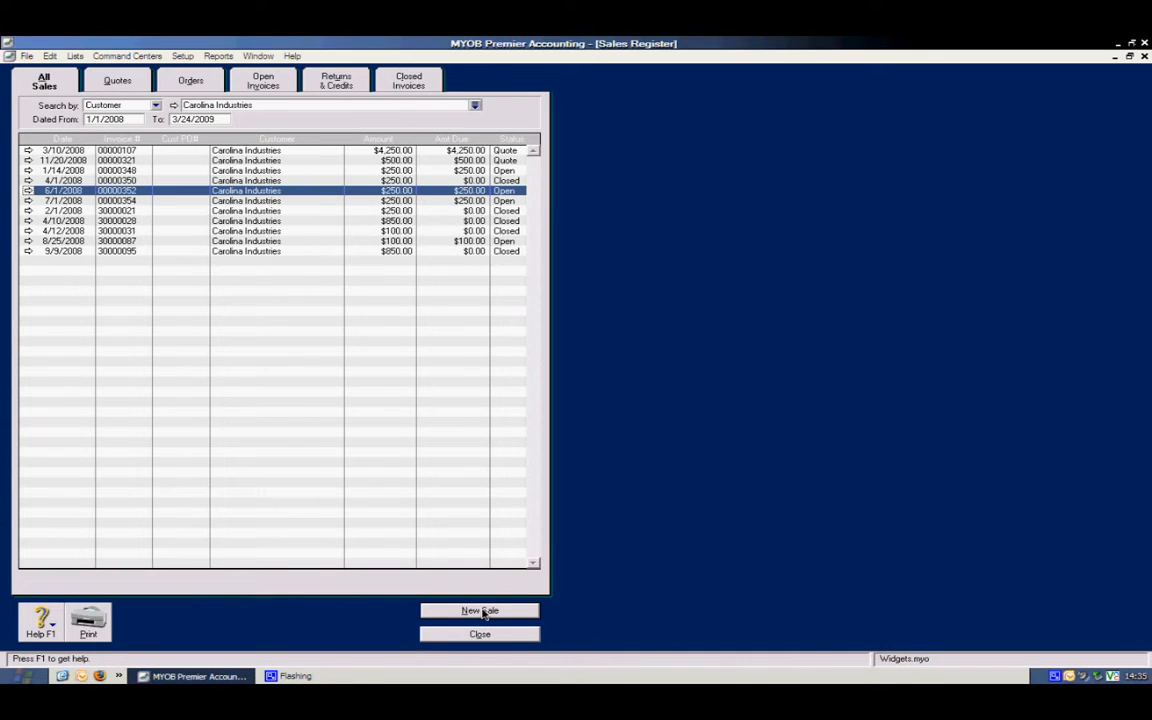
Step: Start a new sale for Carolina Industries, skipping its existing quotes
click(480, 610)
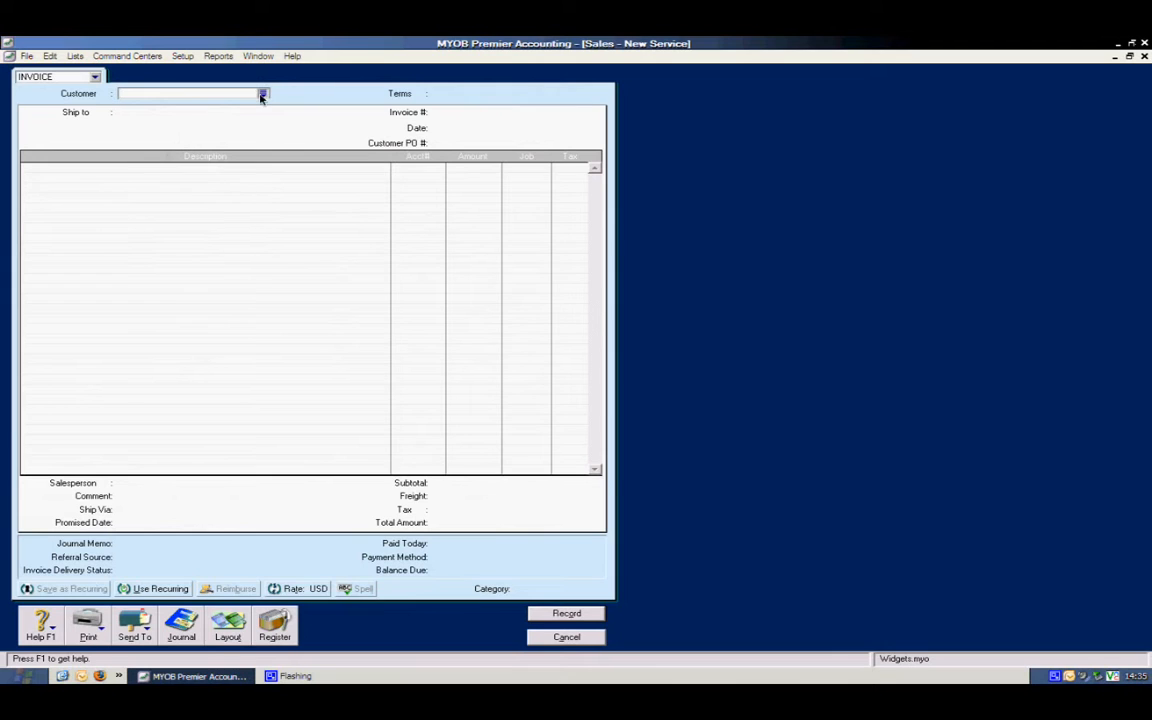
click(260, 94)
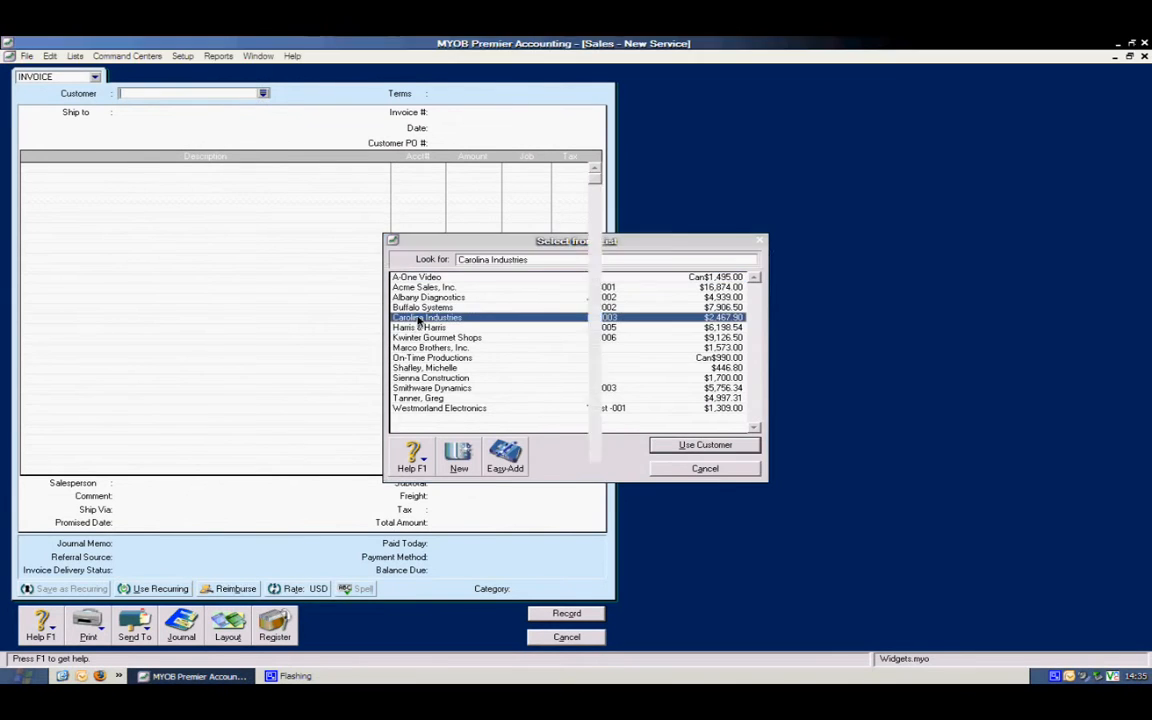
click(704, 444)
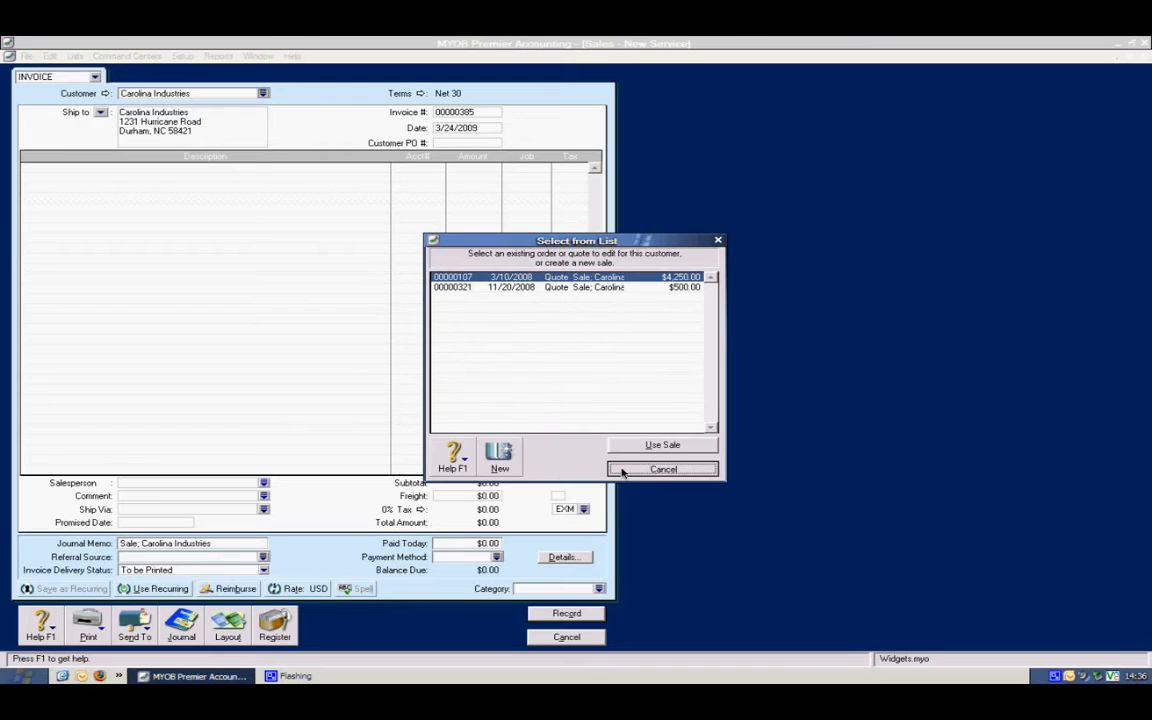
click(662, 468)
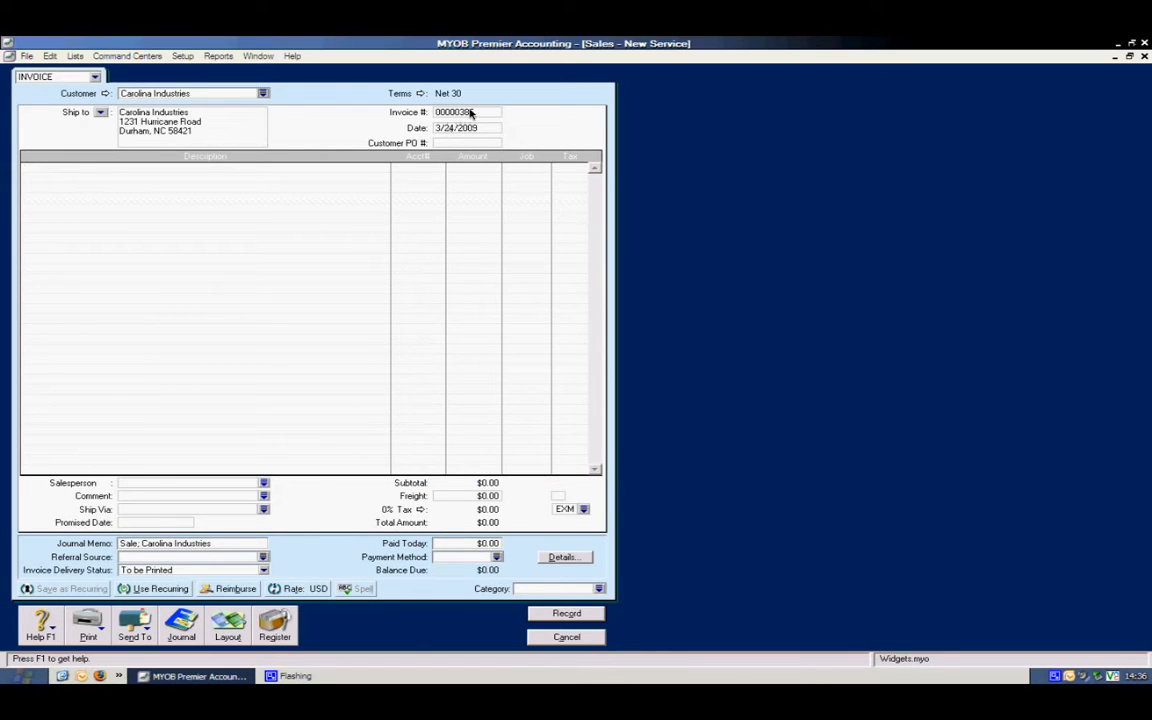
Step: Number the sale w/o and set the customer PO to 'cred memo'
click(464, 112)
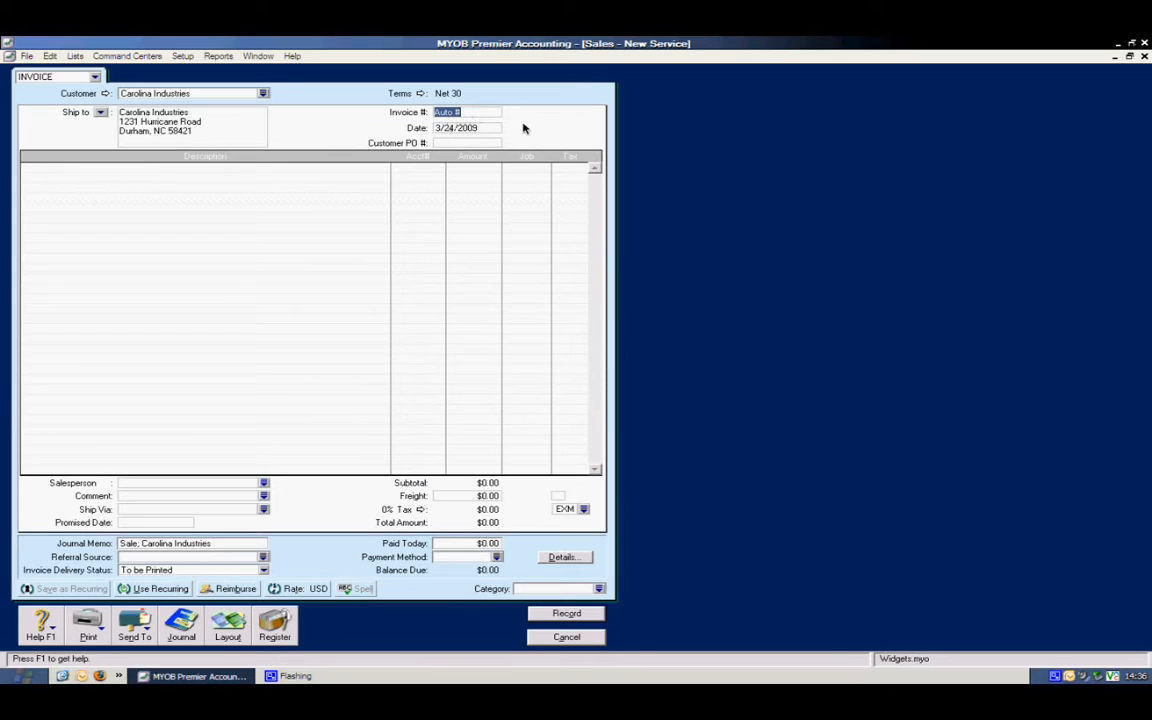
text(w/o)
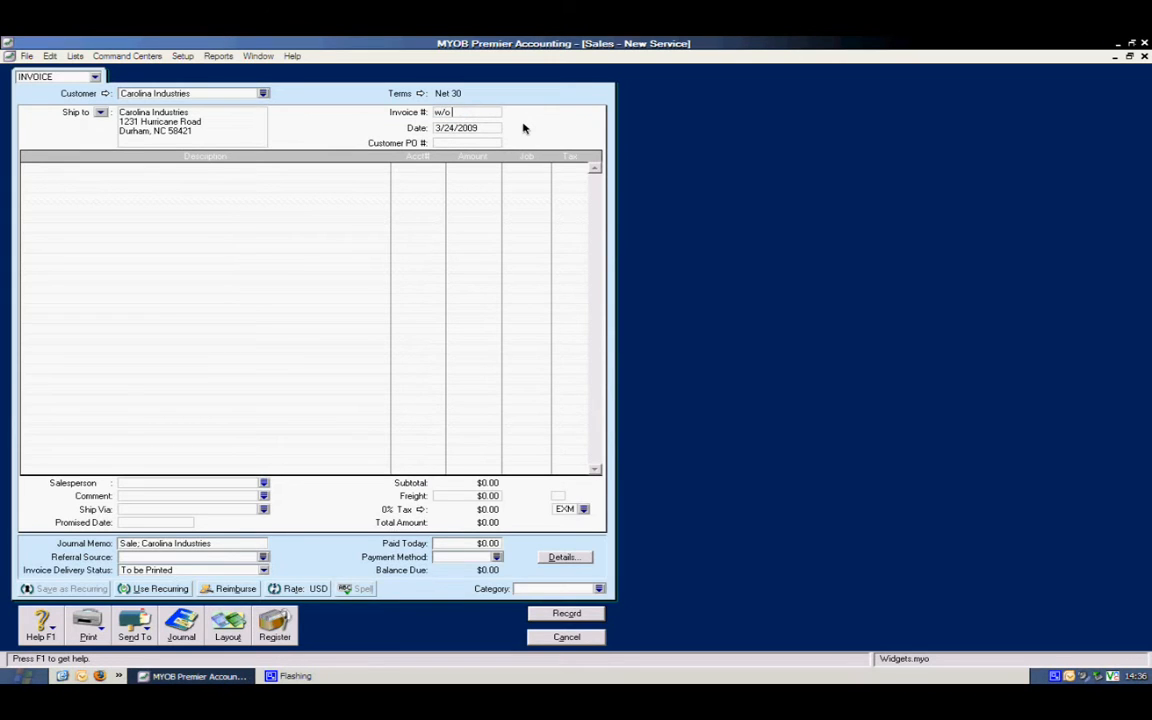
mouse_move(490, 148)
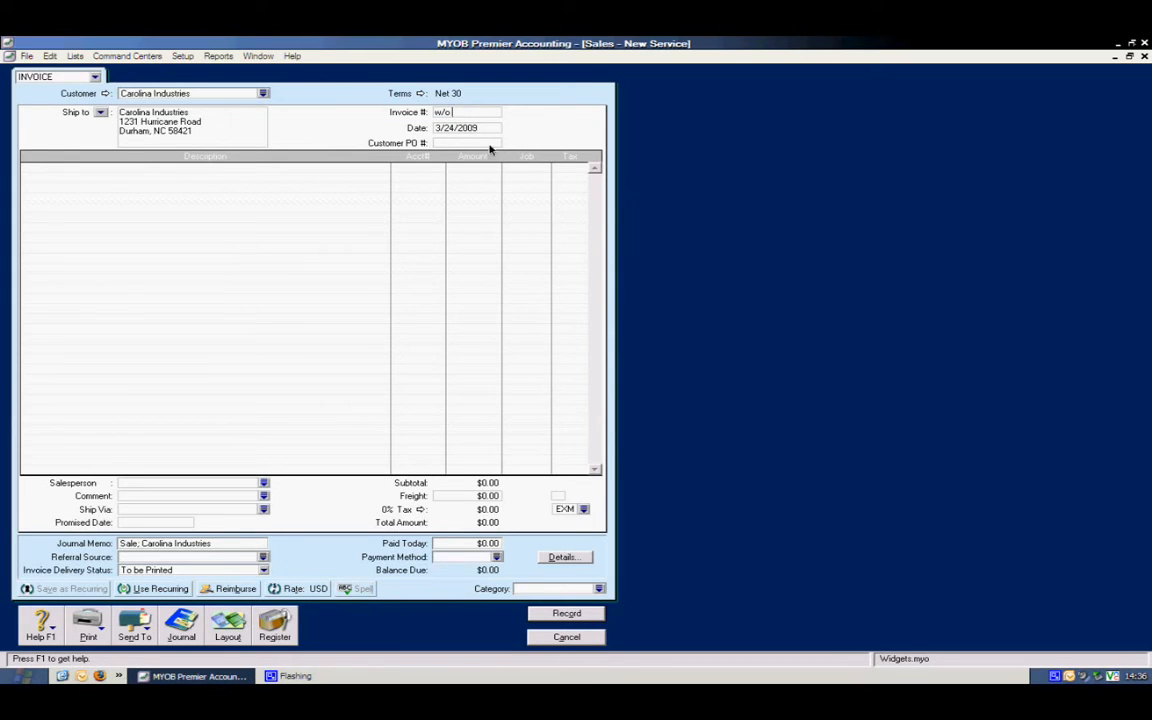
click(464, 142)
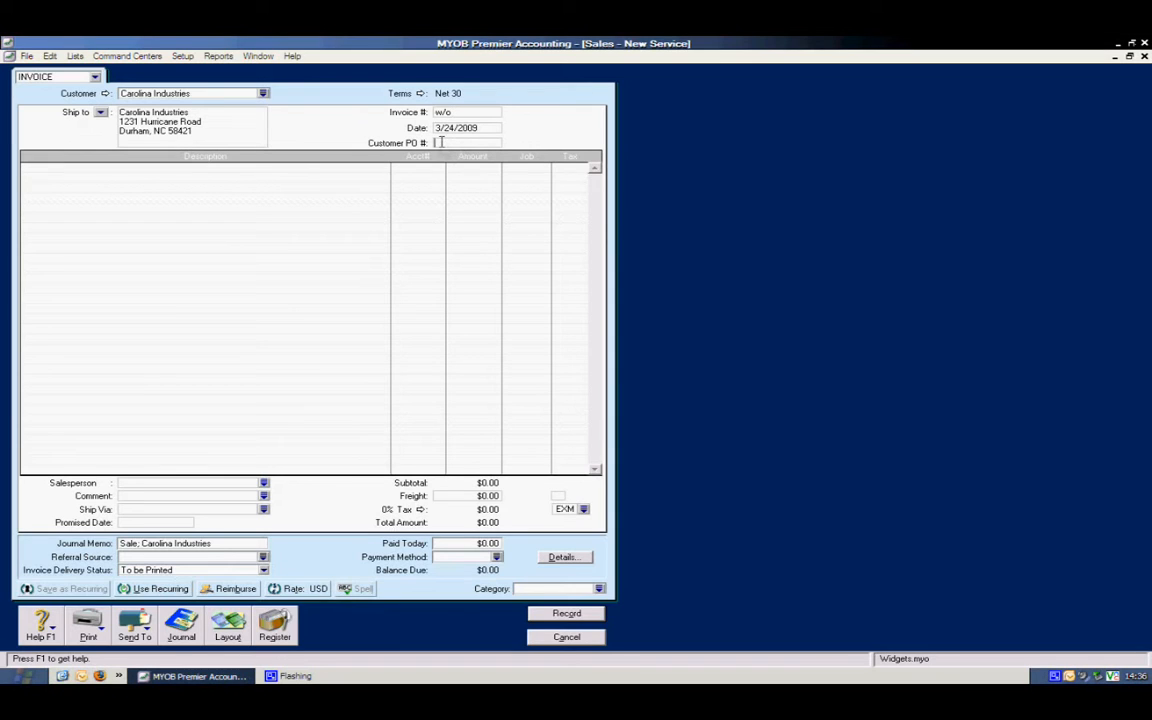
mouse_move(684, 188)
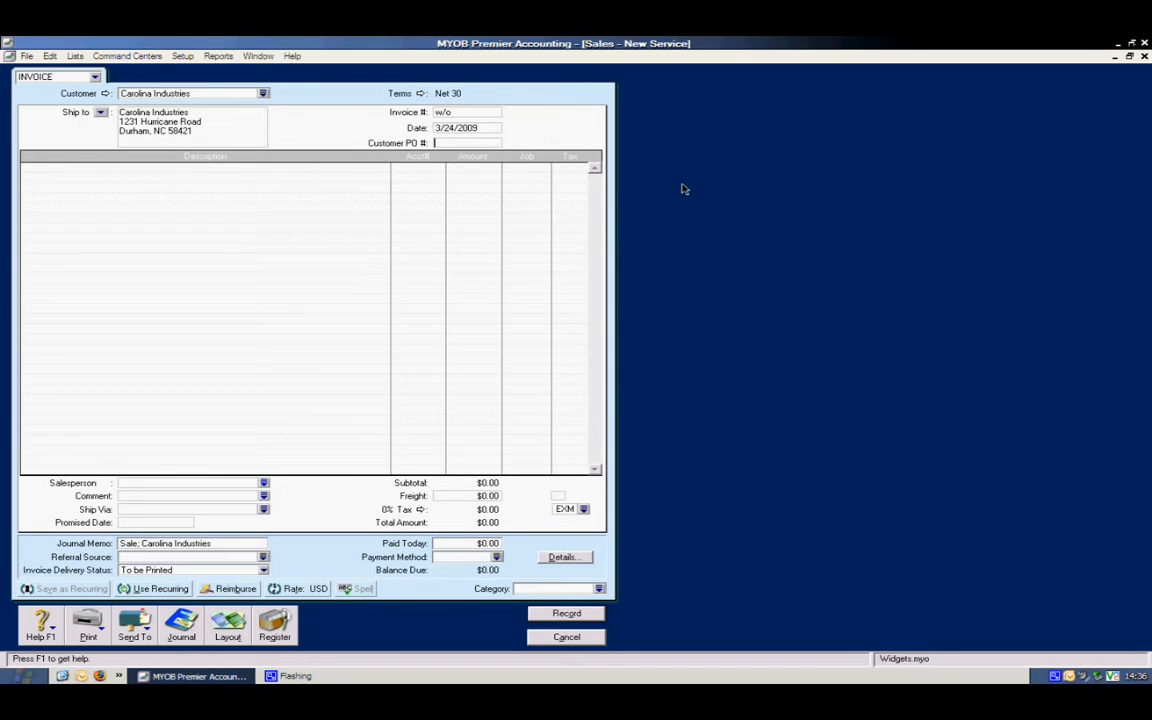
text(cred memo)
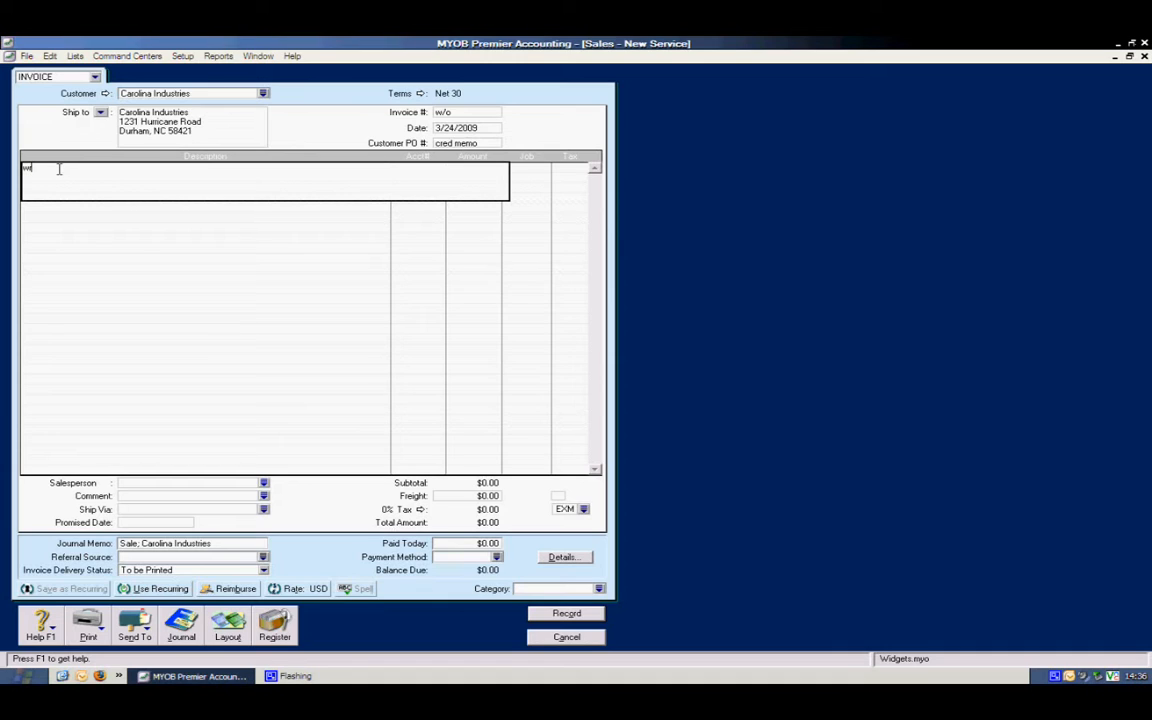
Step: Describe the line as 'write off invoice to bad debt'
text(rite off)
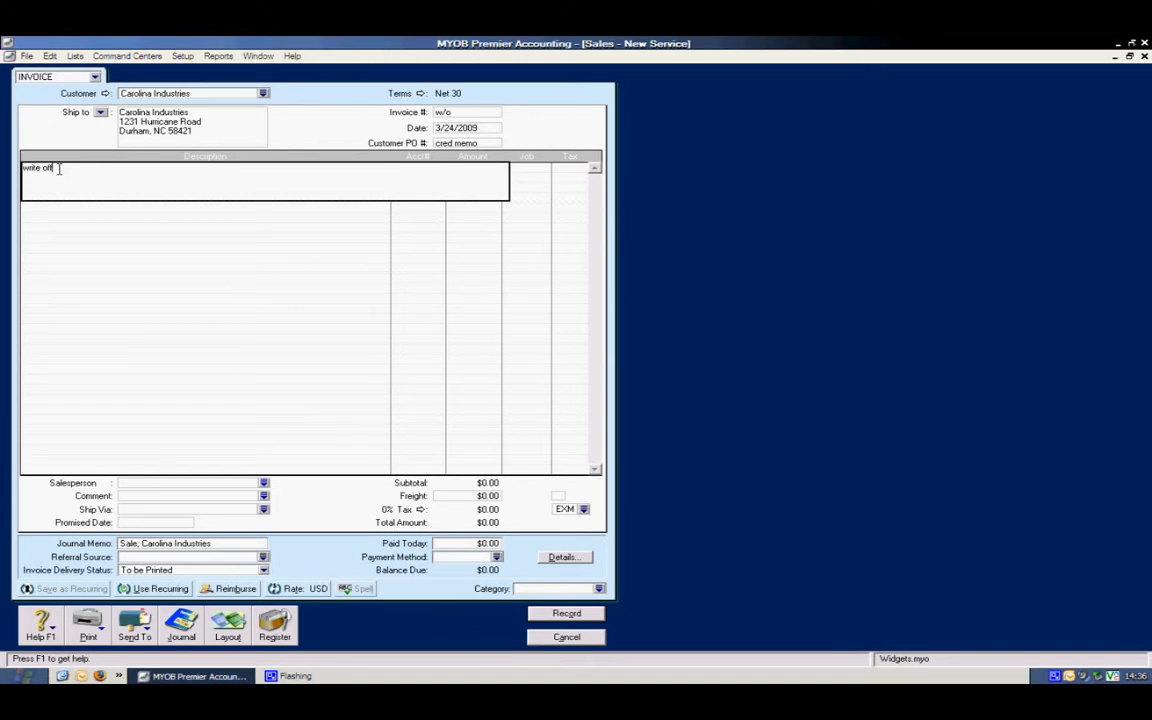
text(invoice to)
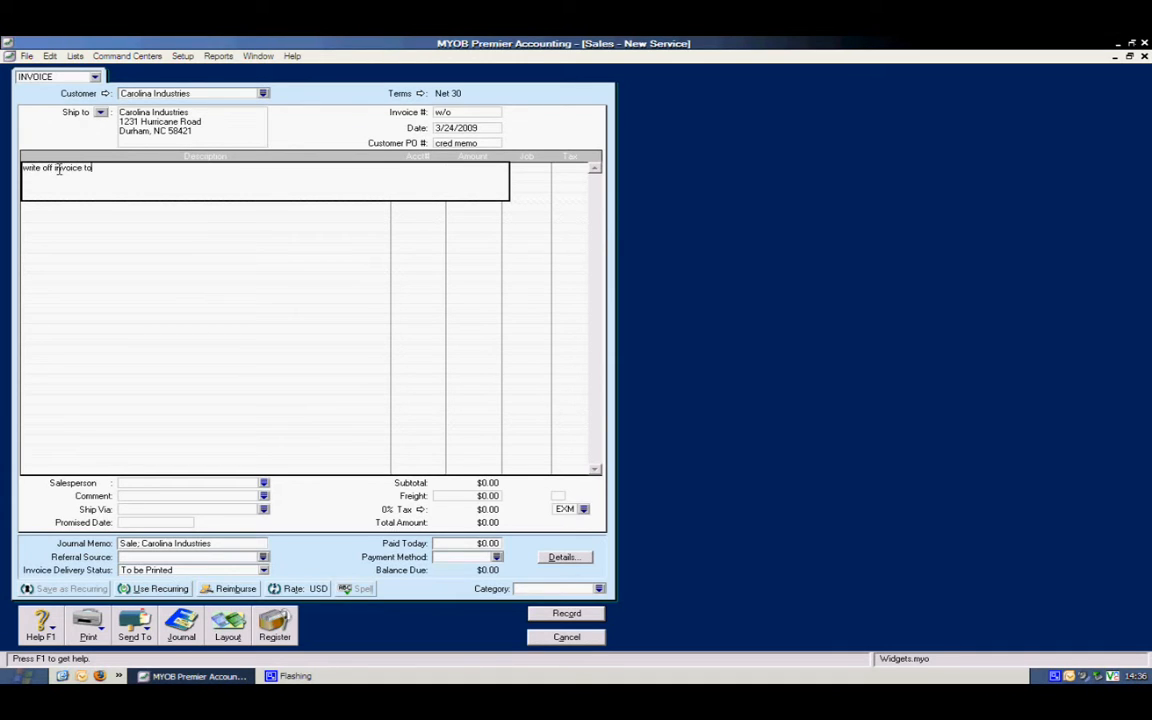
text(bad debt)
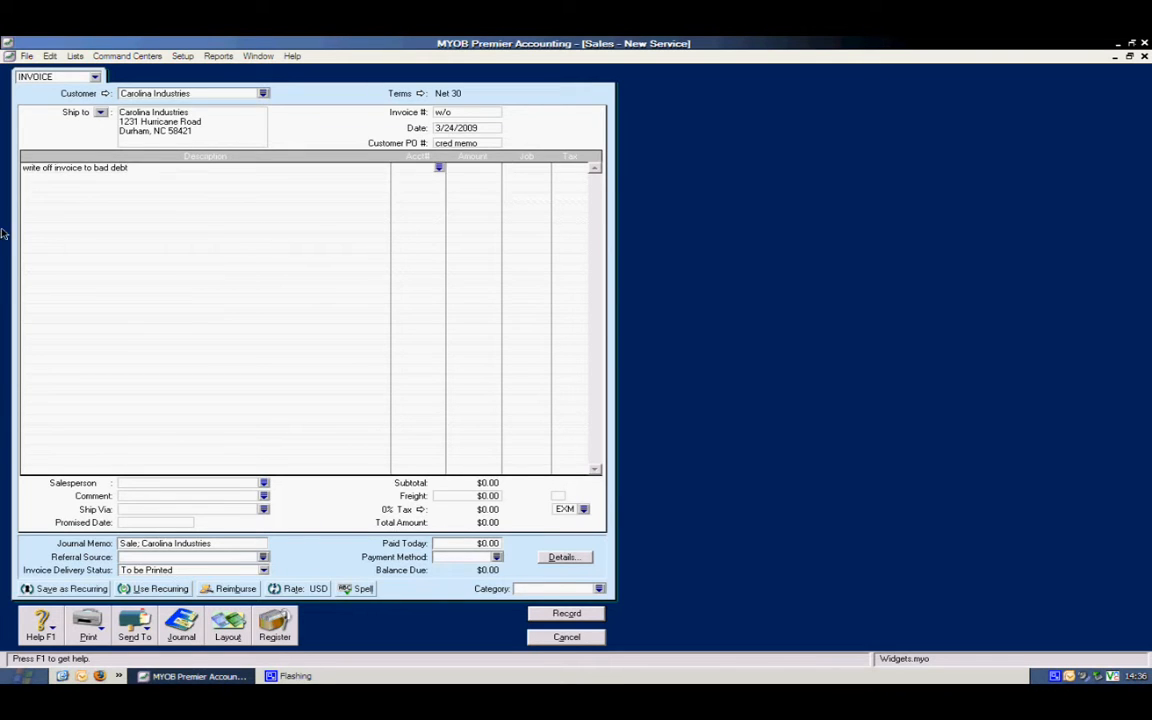
Step: Post the write-off line to bad debt account 6-1100 at an amount of -250
click(438, 168)
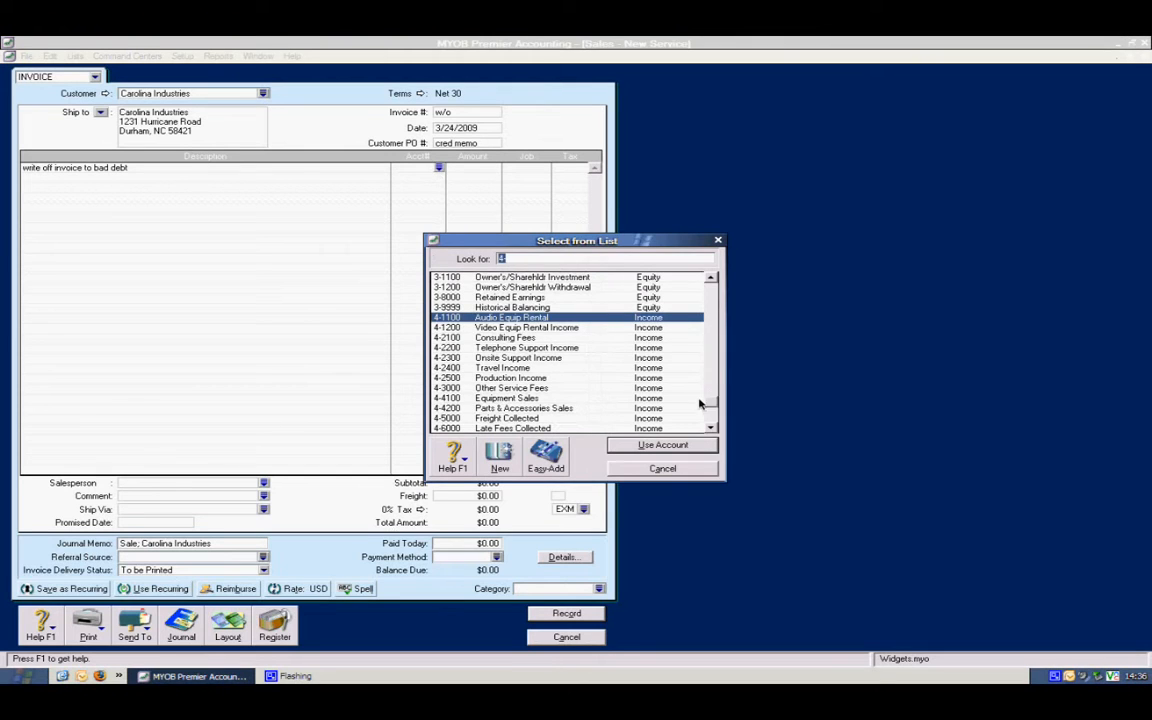
scroll(down, 3)
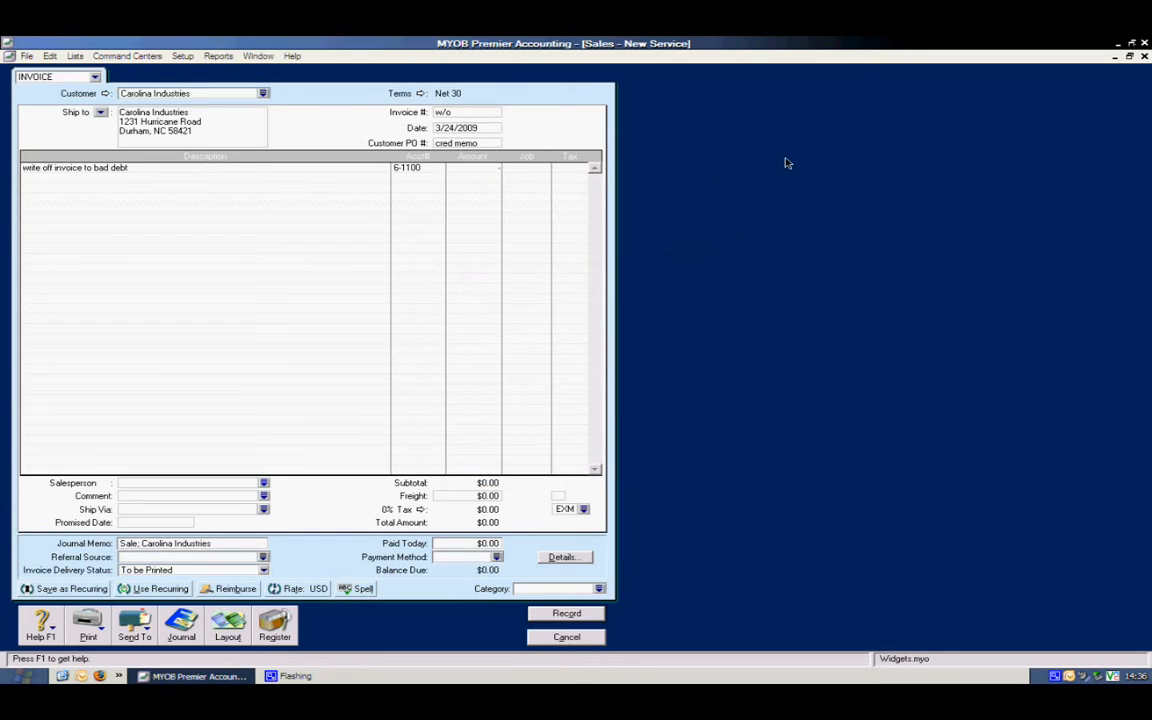
text(-250)
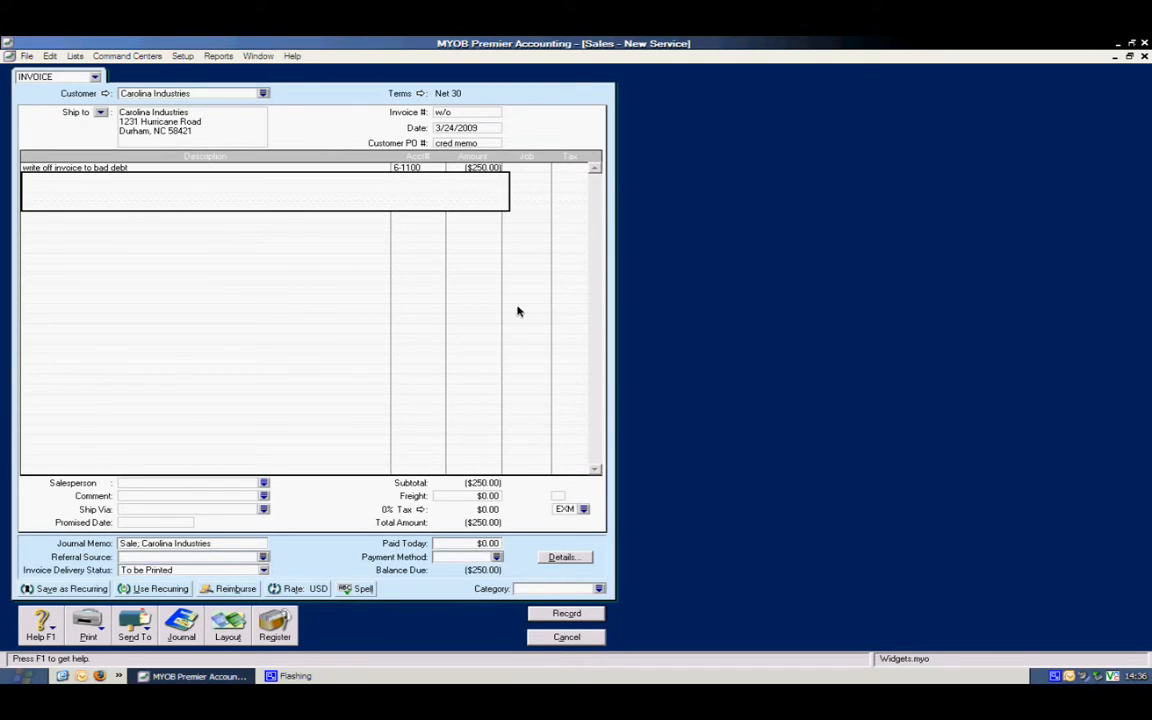
mouse_move(504, 312)
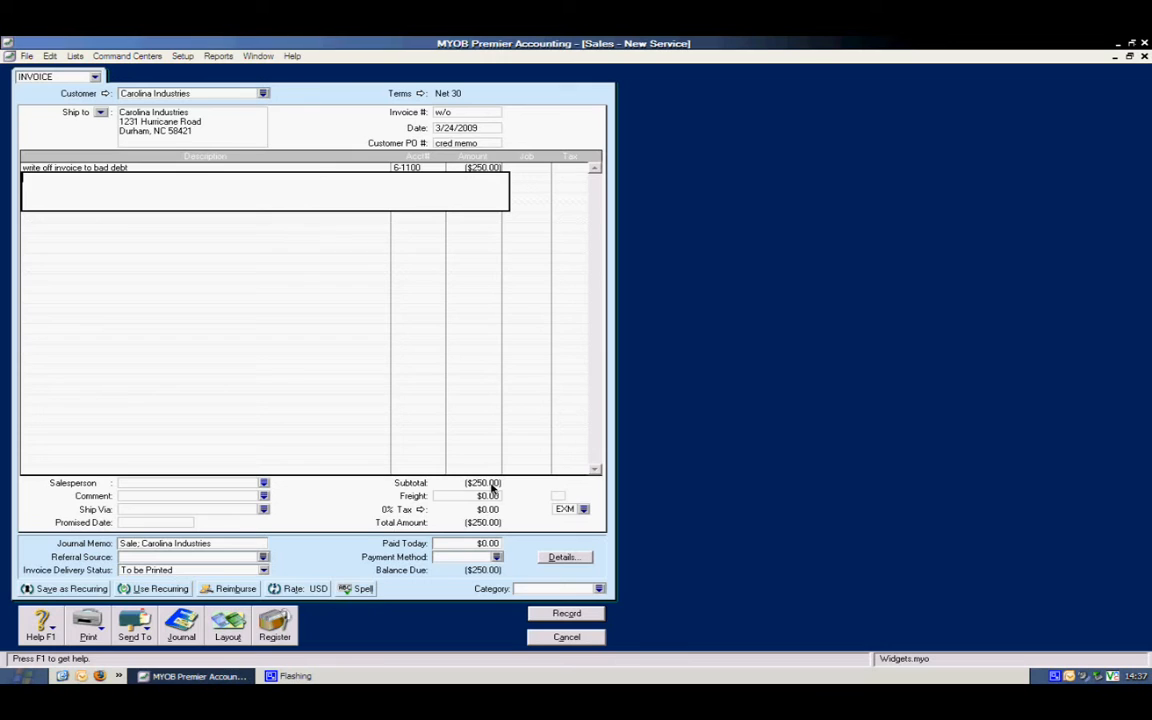
mouse_move(556, 508)
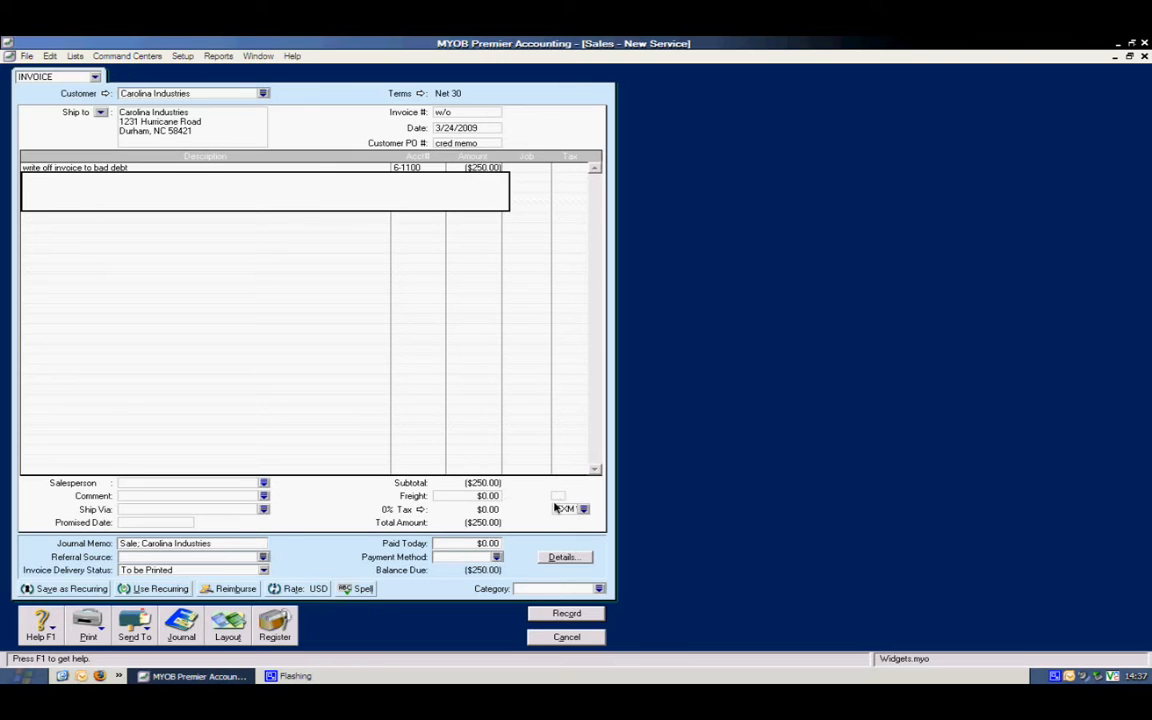
mouse_move(580, 524)
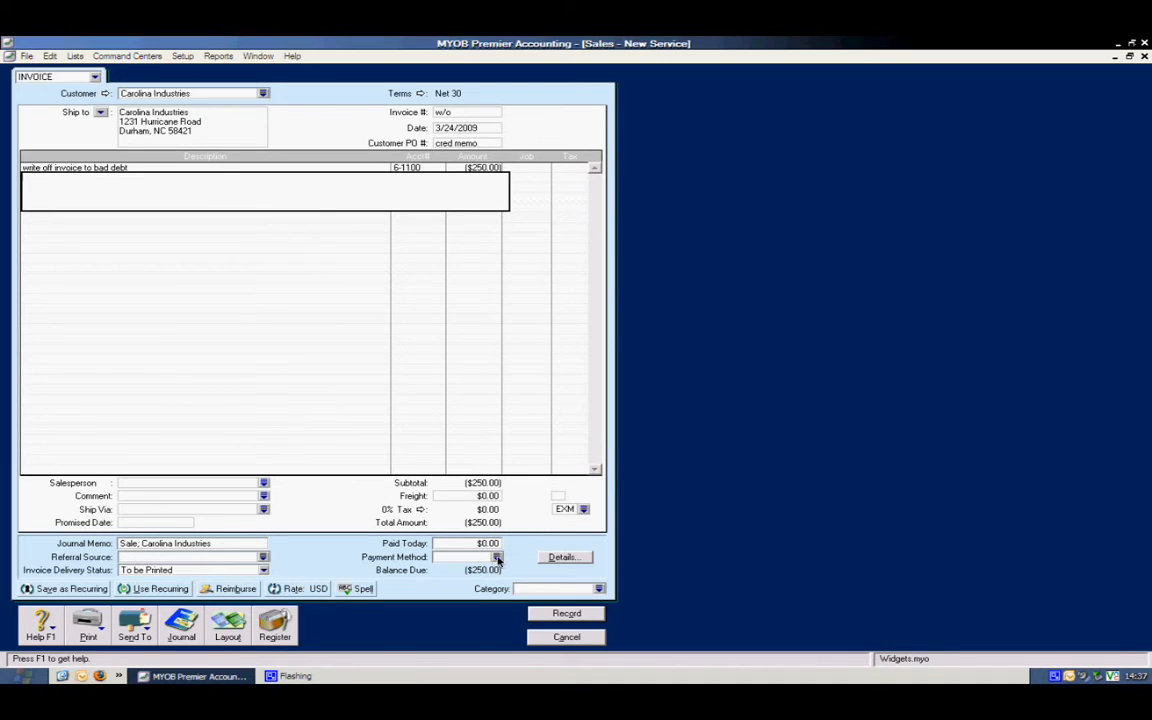
Step: Set the credit's payment method to Cash, leaving the total at ($250.00)
click(498, 556)
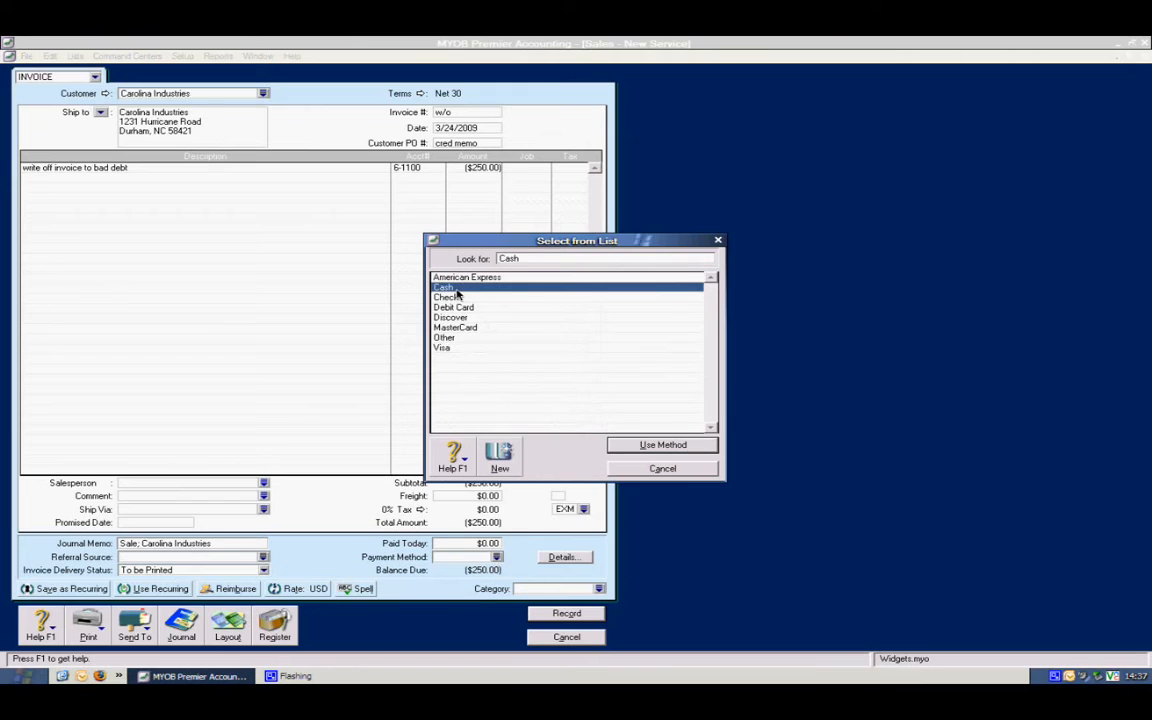
click(662, 444)
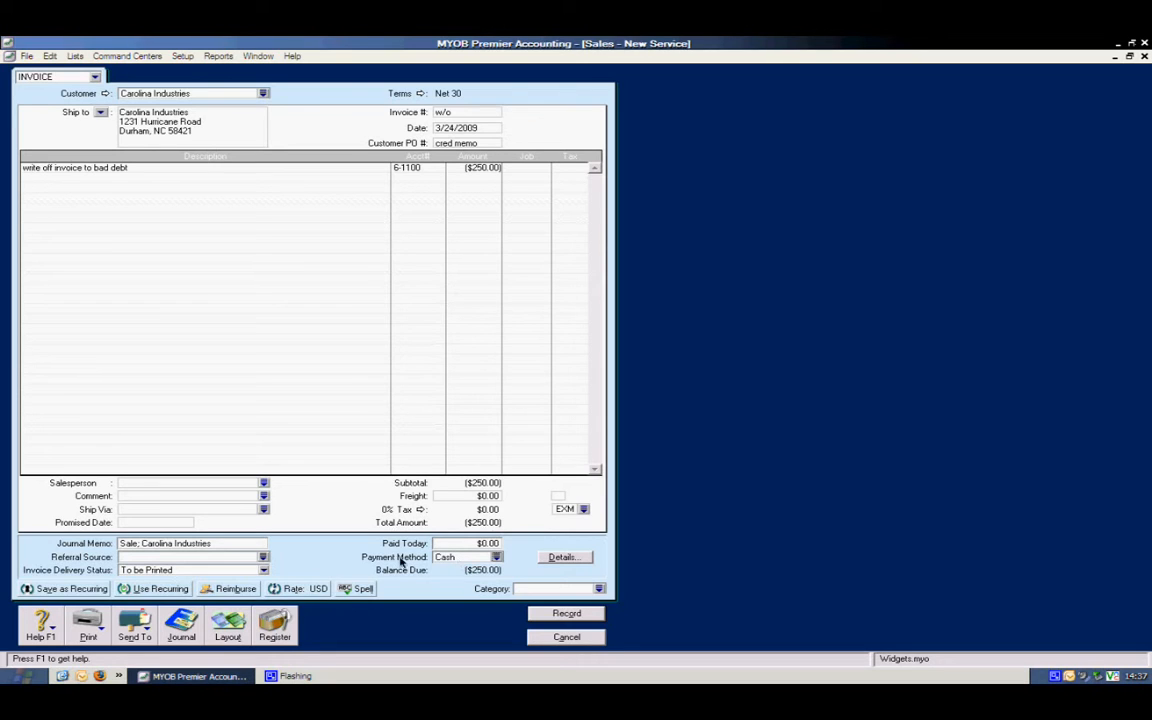
mouse_move(164, 546)
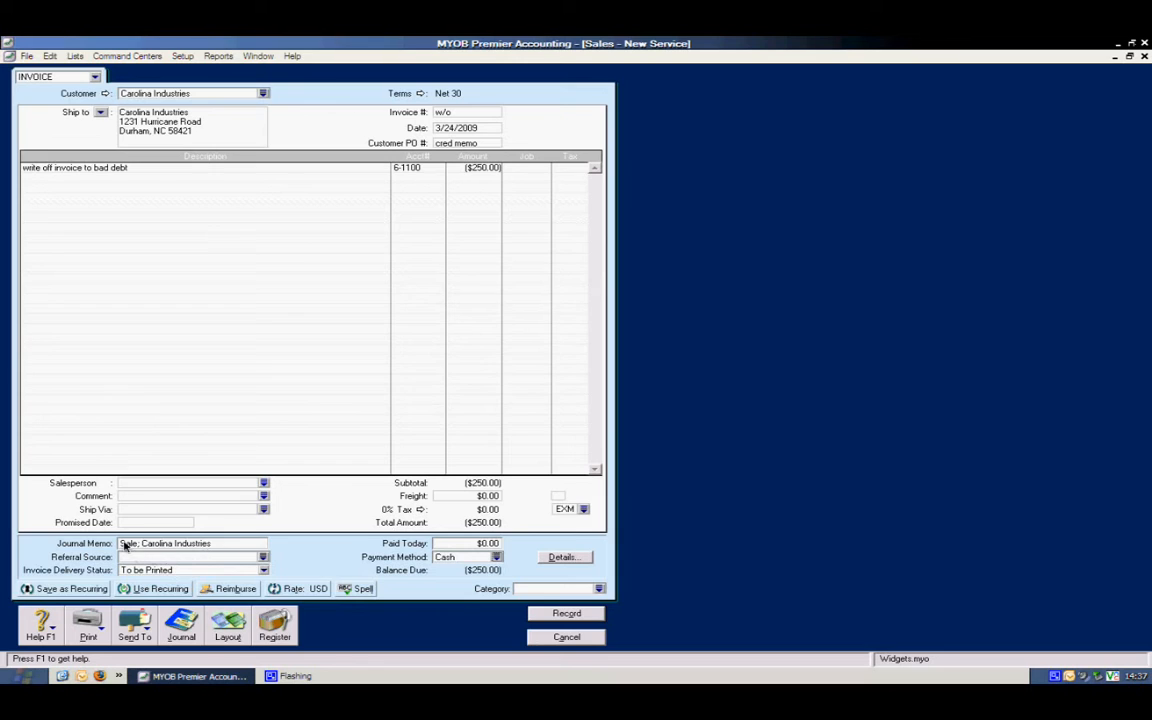
Step: Add the w/o reference to the journal memo and mark delivery as Already Printed or Sent
double_click(128, 544)
text(w/o)
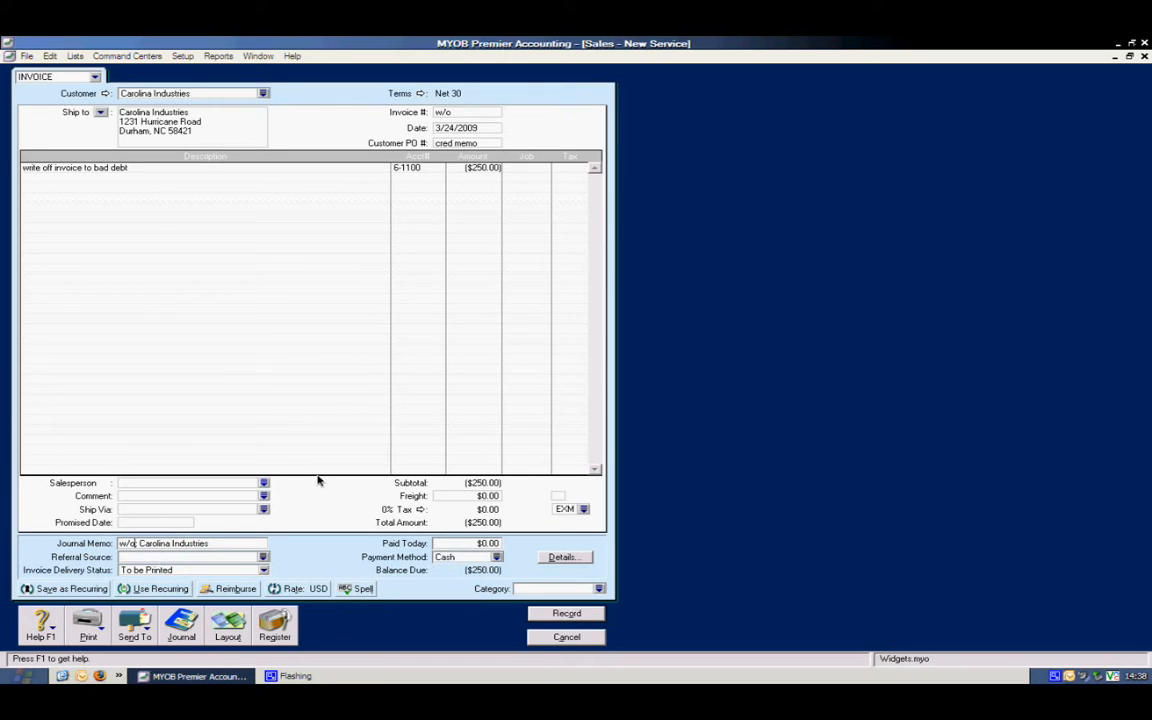
click(264, 568)
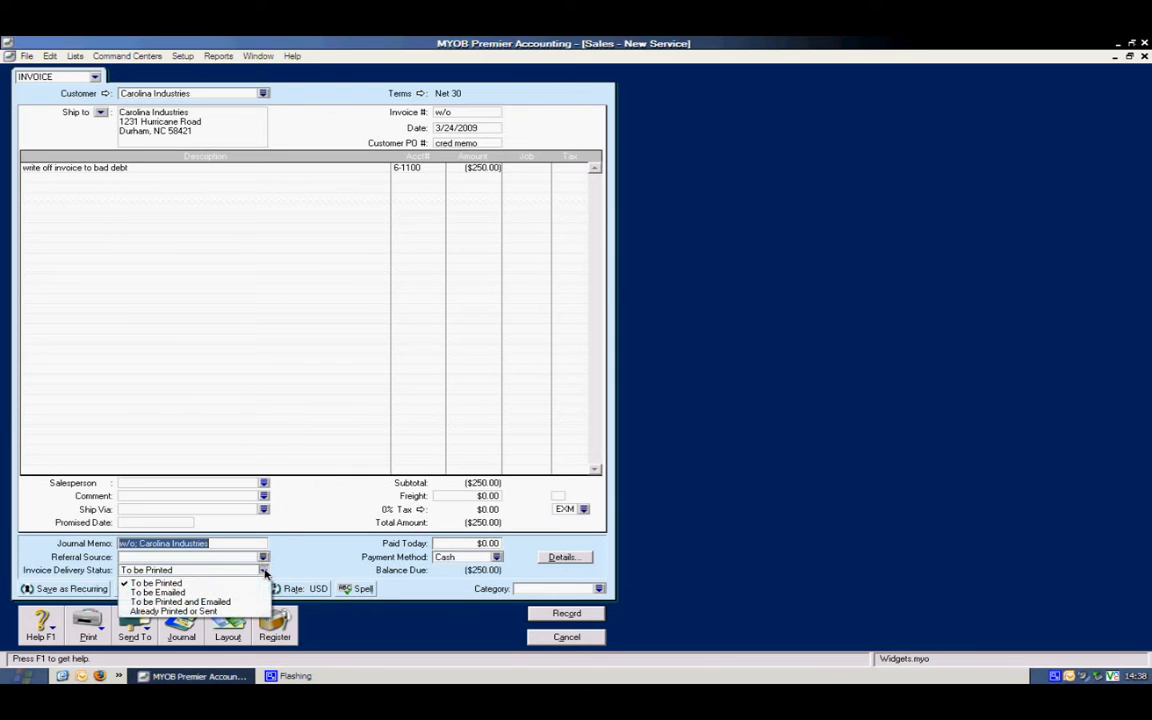
click(180, 610)
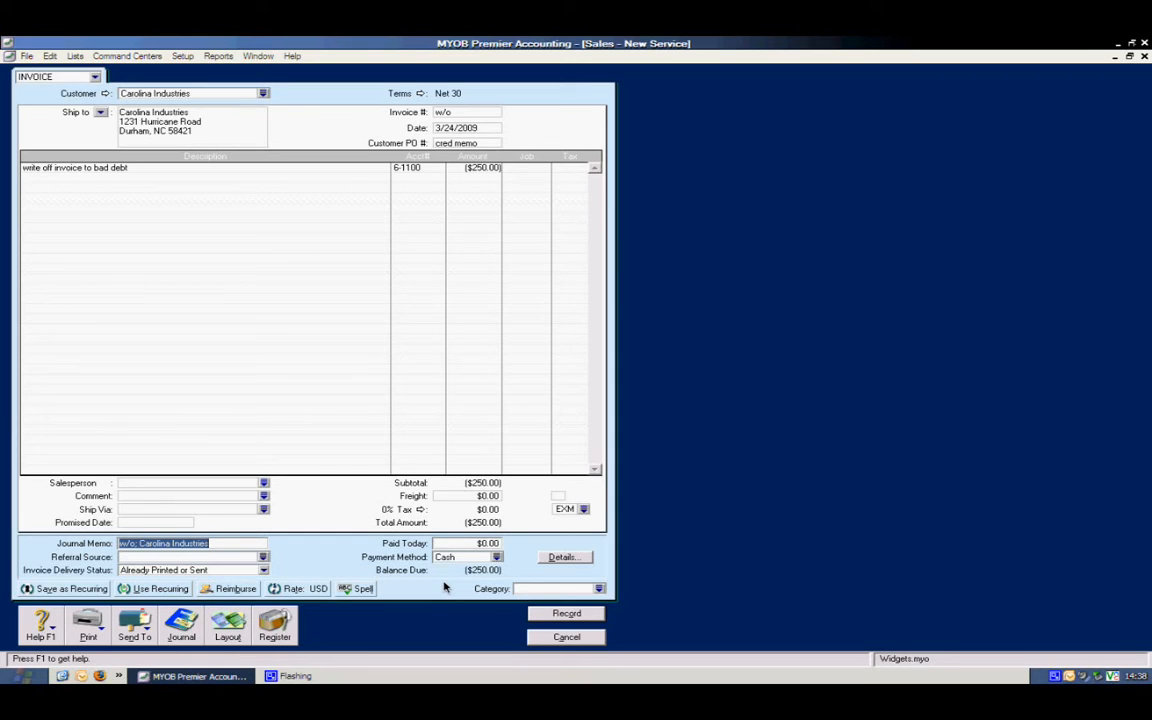
mouse_move(590, 588)
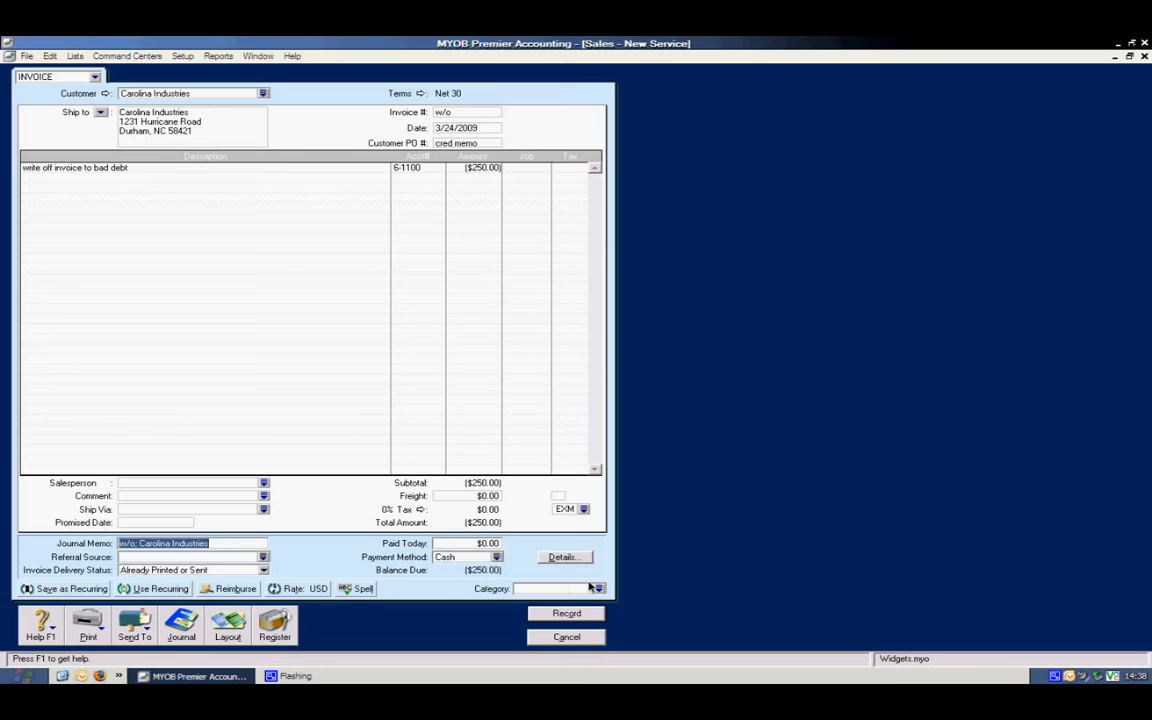
Step: Browse the sales categories and leave the category unset
click(596, 588)
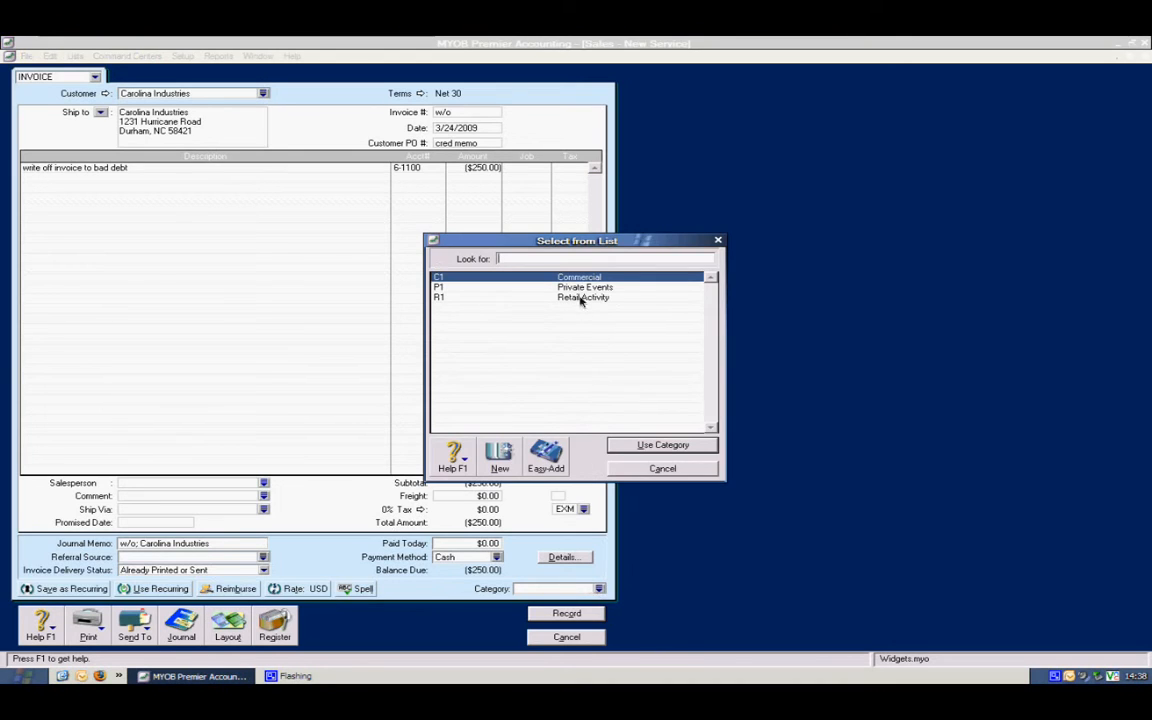
mouse_move(636, 470)
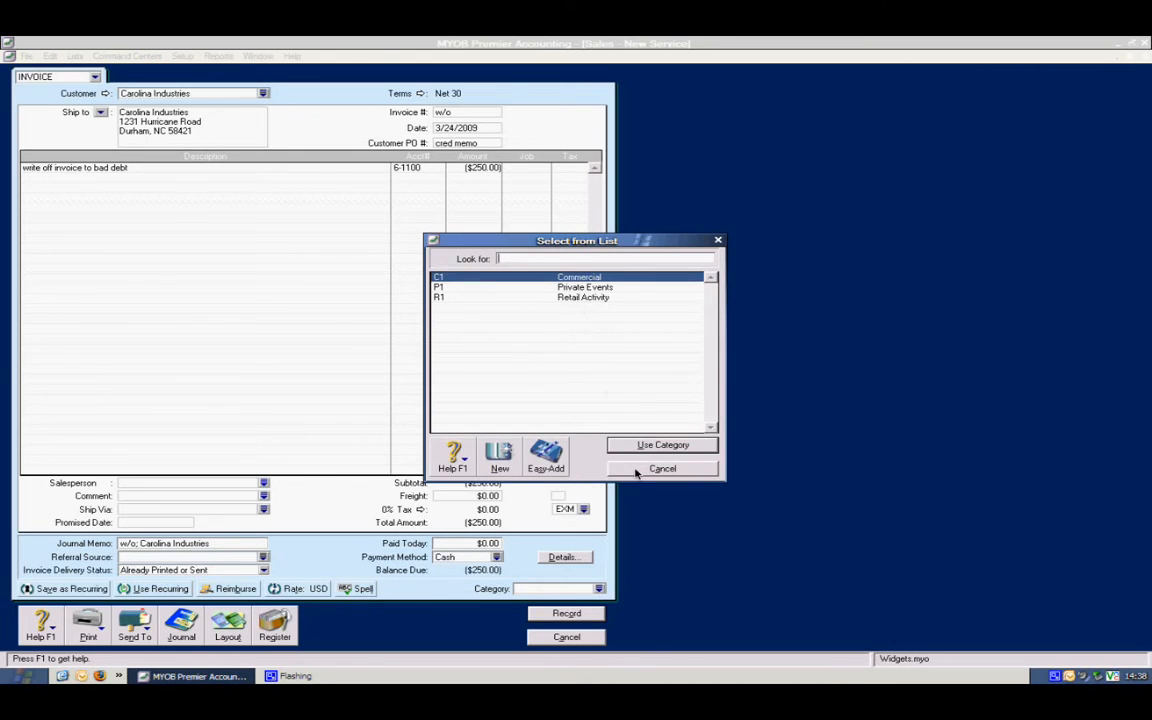
click(662, 468)
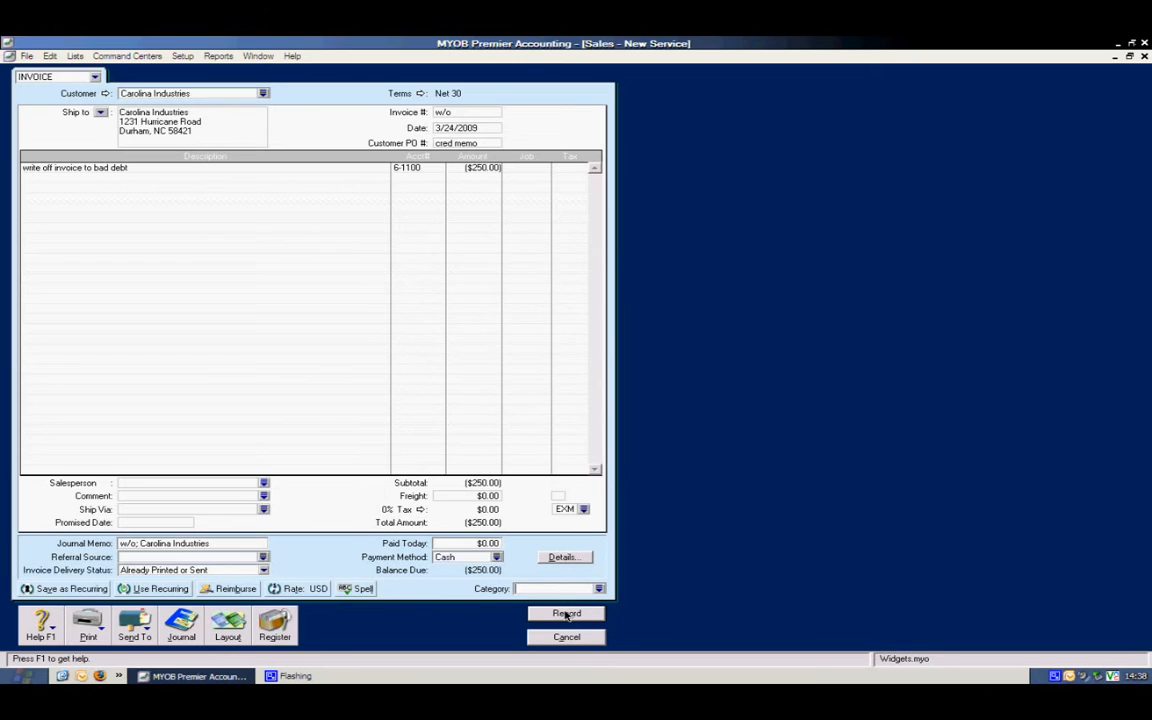
Step: Record the credit memo and show Carolina Industries' Returns & Credits listing the ($250.00) memo
click(566, 612)
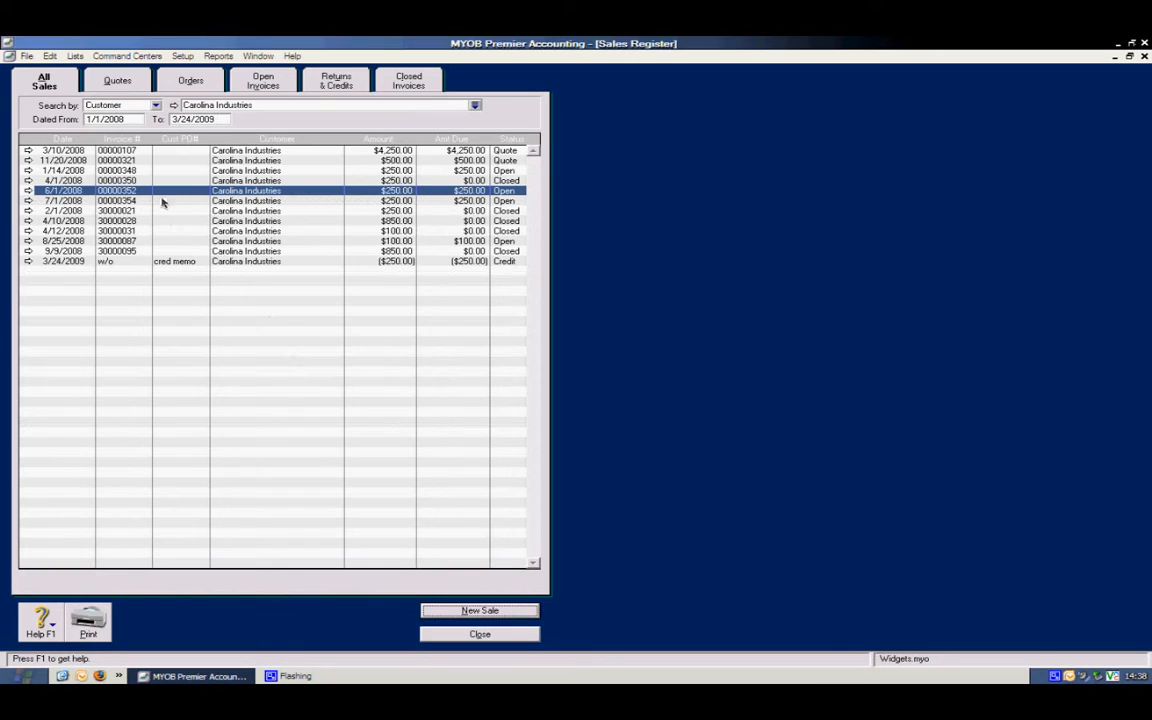
mouse_move(344, 100)
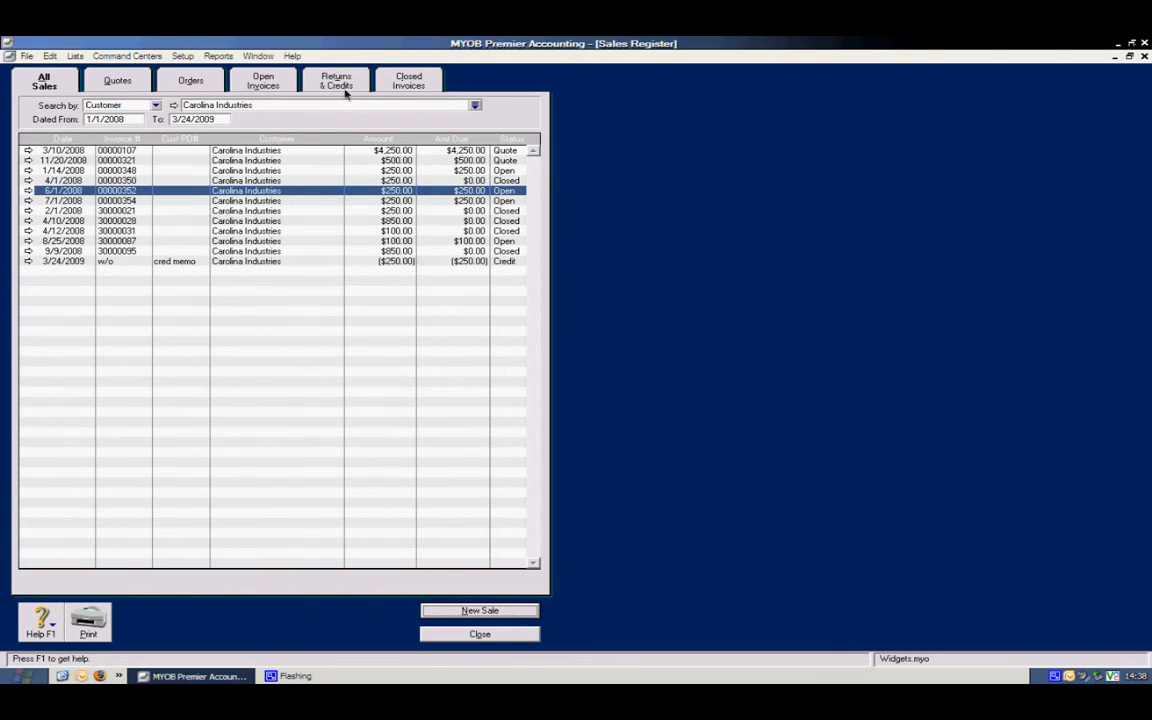
click(334, 80)
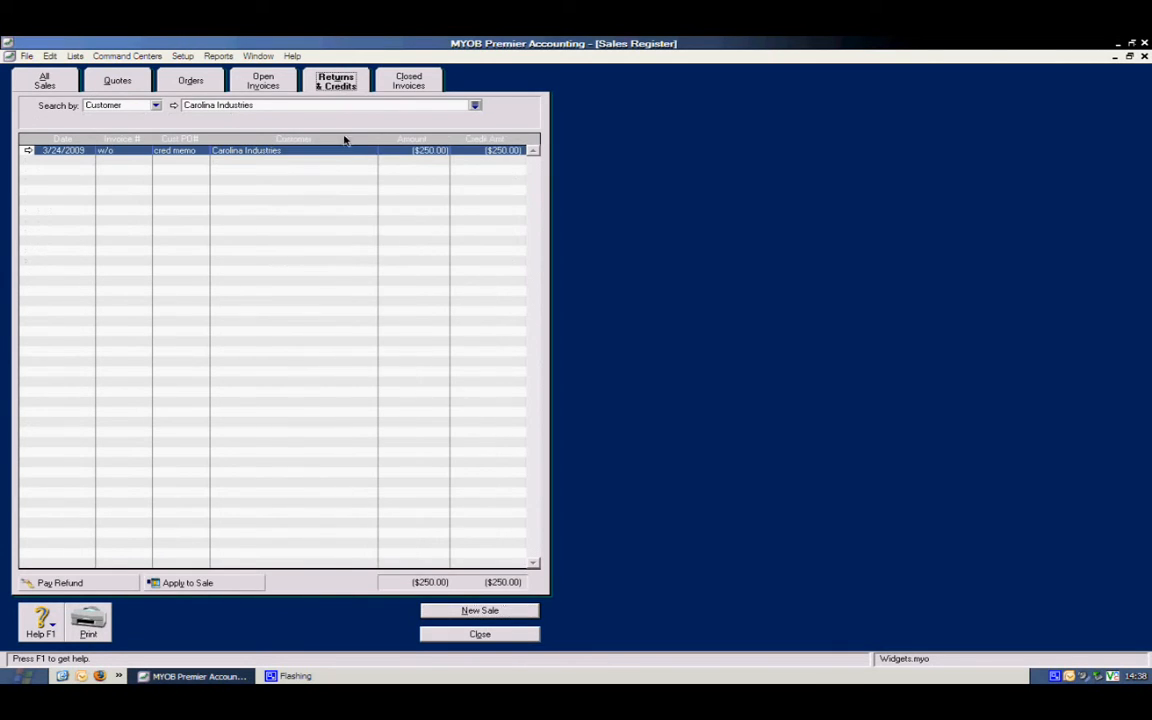
mouse_move(352, 156)
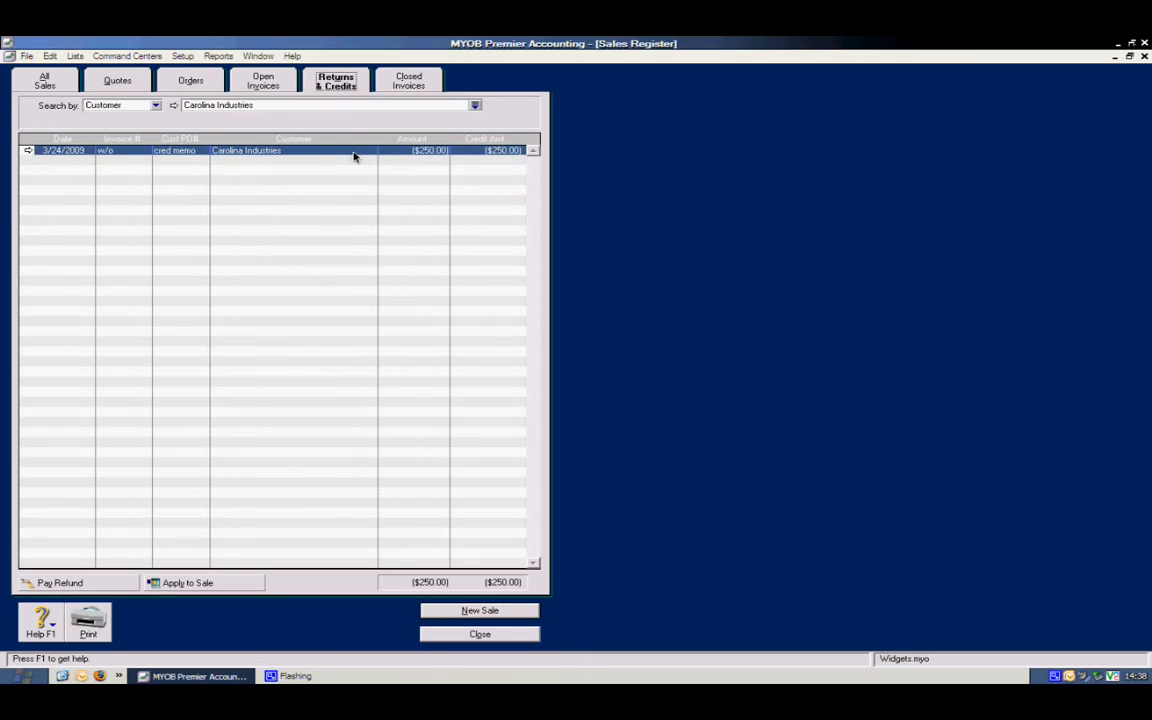
mouse_move(350, 214)
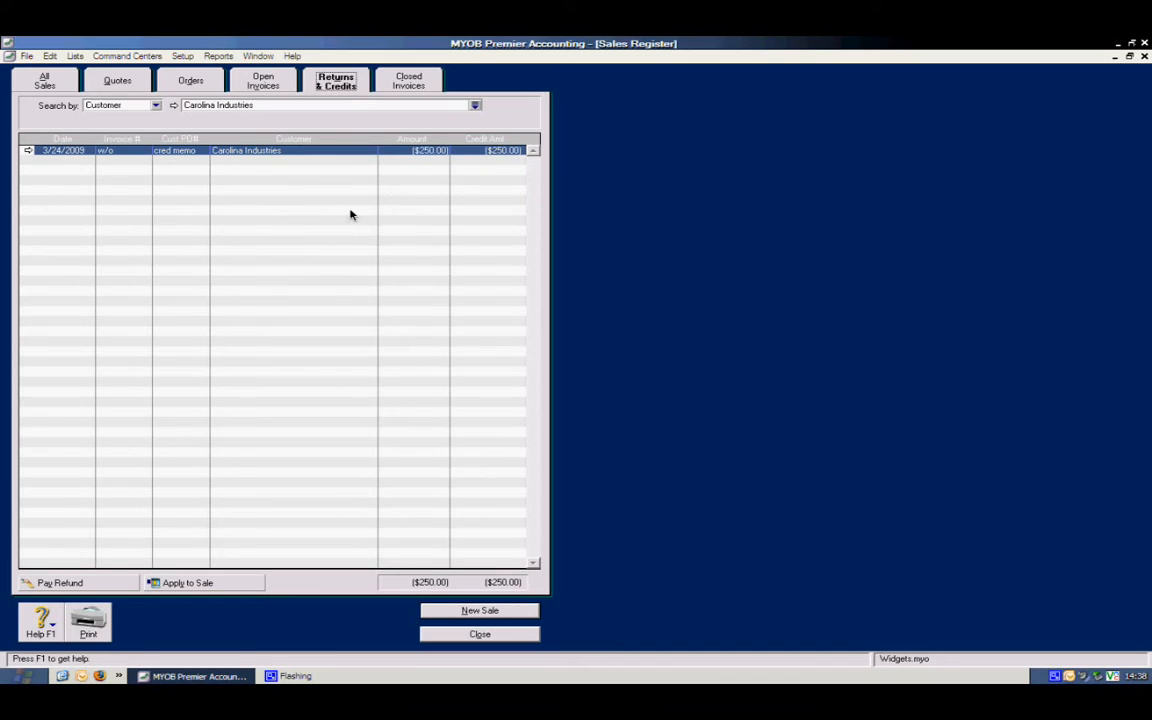
mouse_move(348, 180)
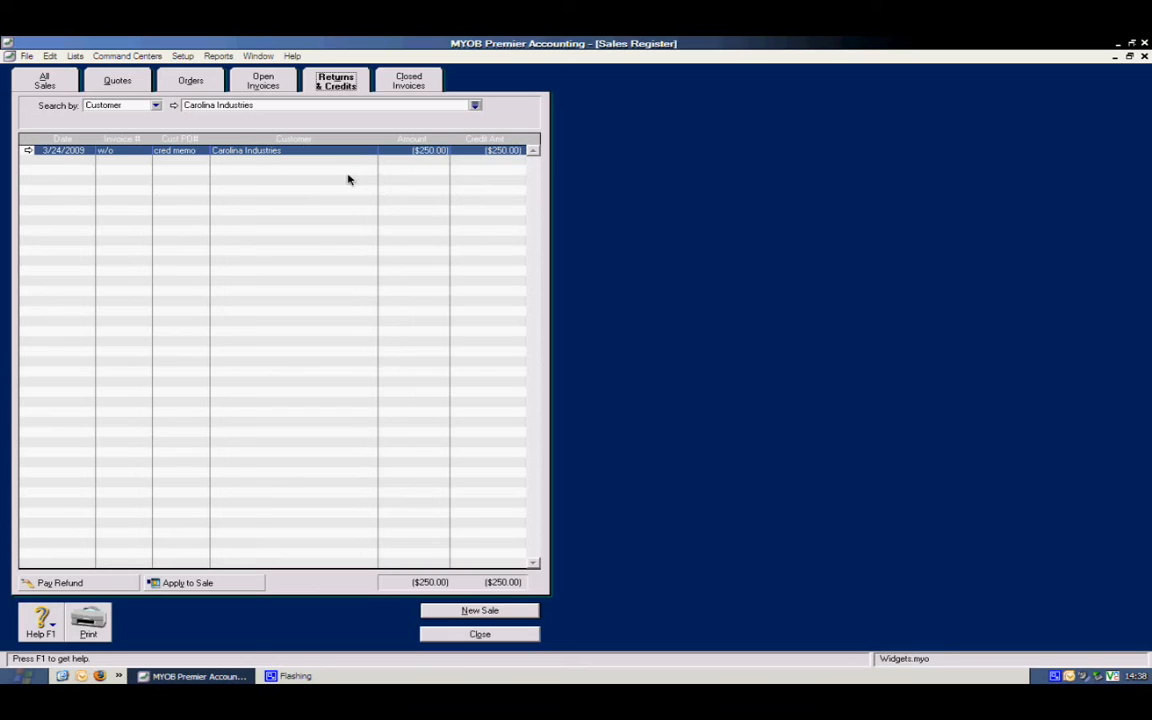
mouse_move(200, 582)
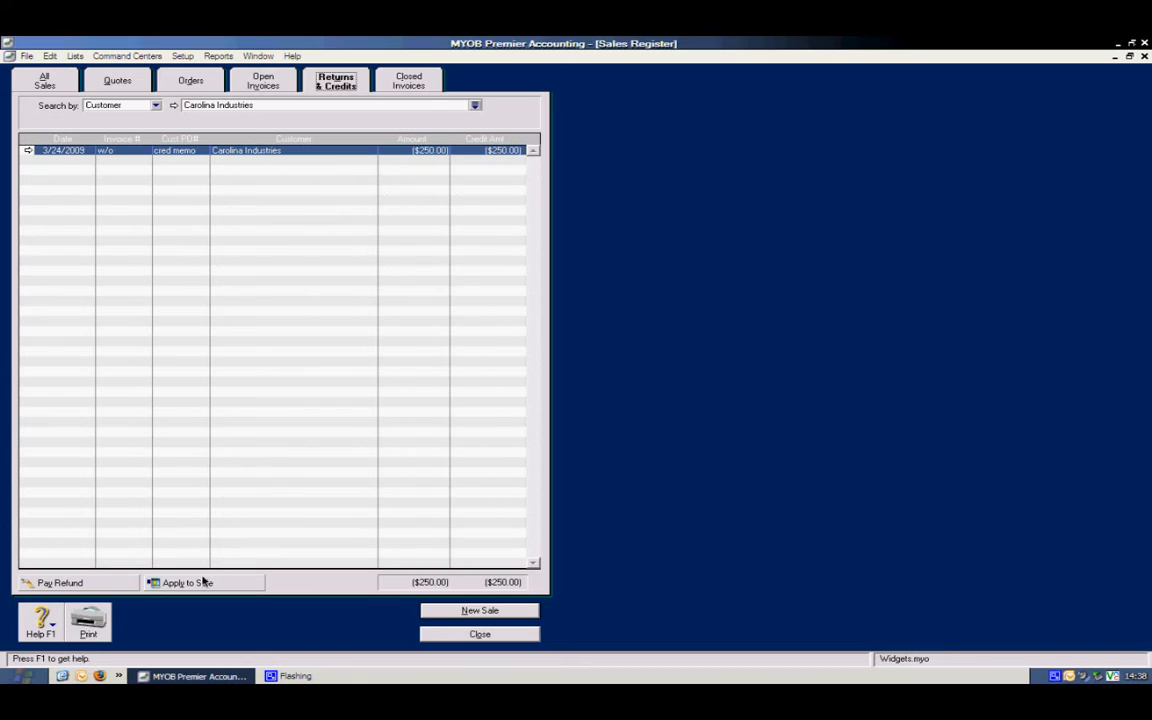
Step: Apply the $250 credit to the $500 invoice 00000300 and record the settlement
click(188, 582)
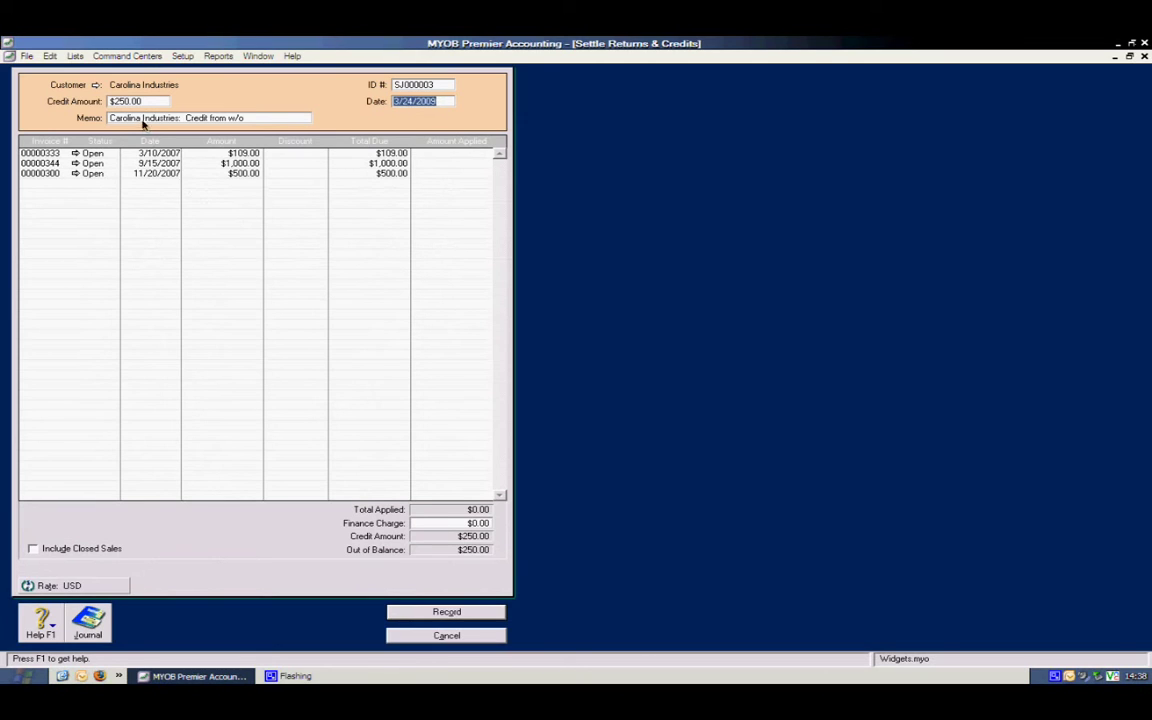
mouse_move(276, 248)
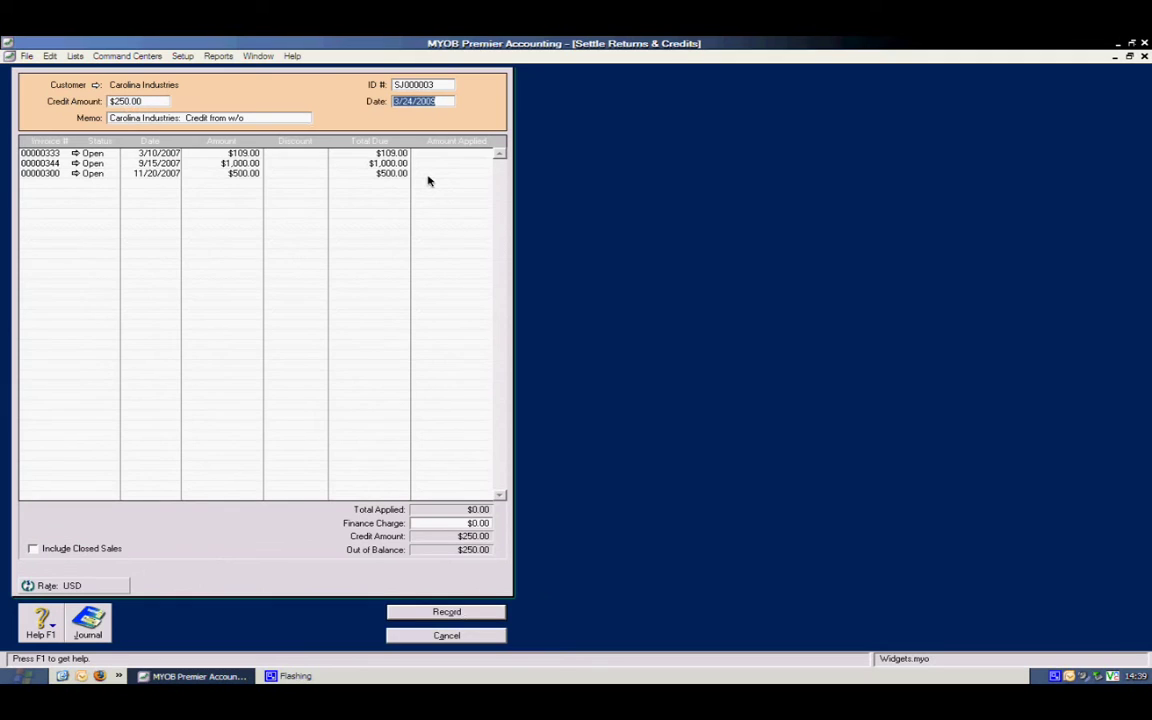
click(460, 172)
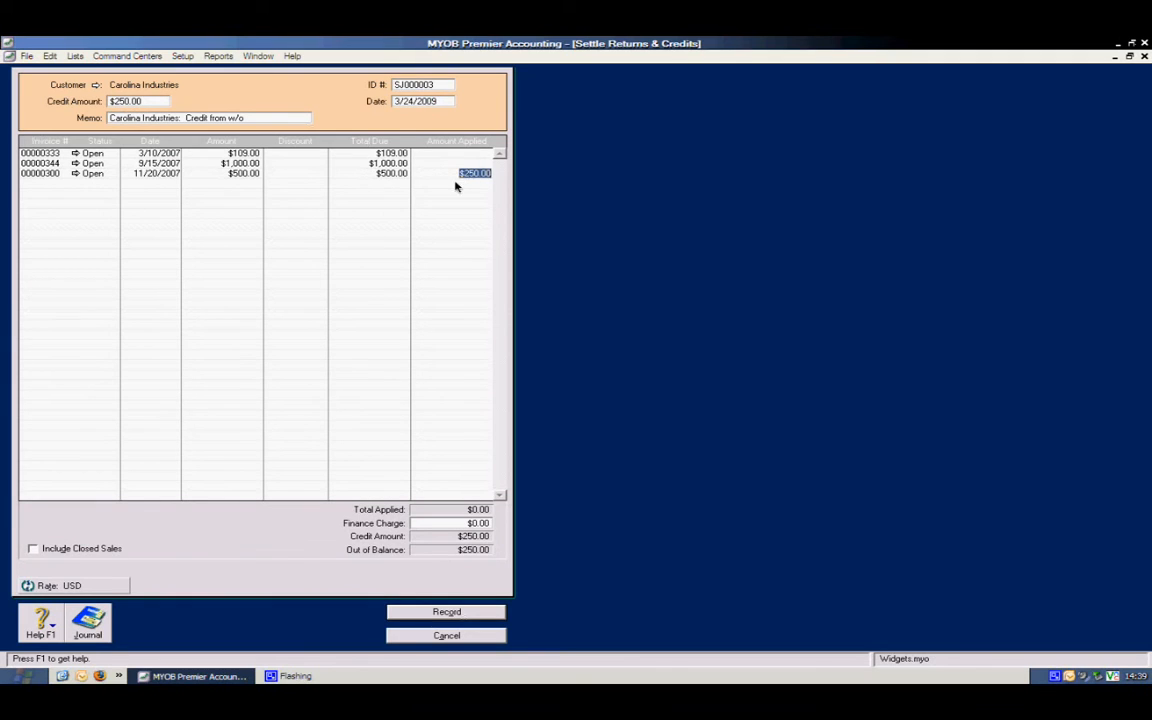
mouse_move(196, 174)
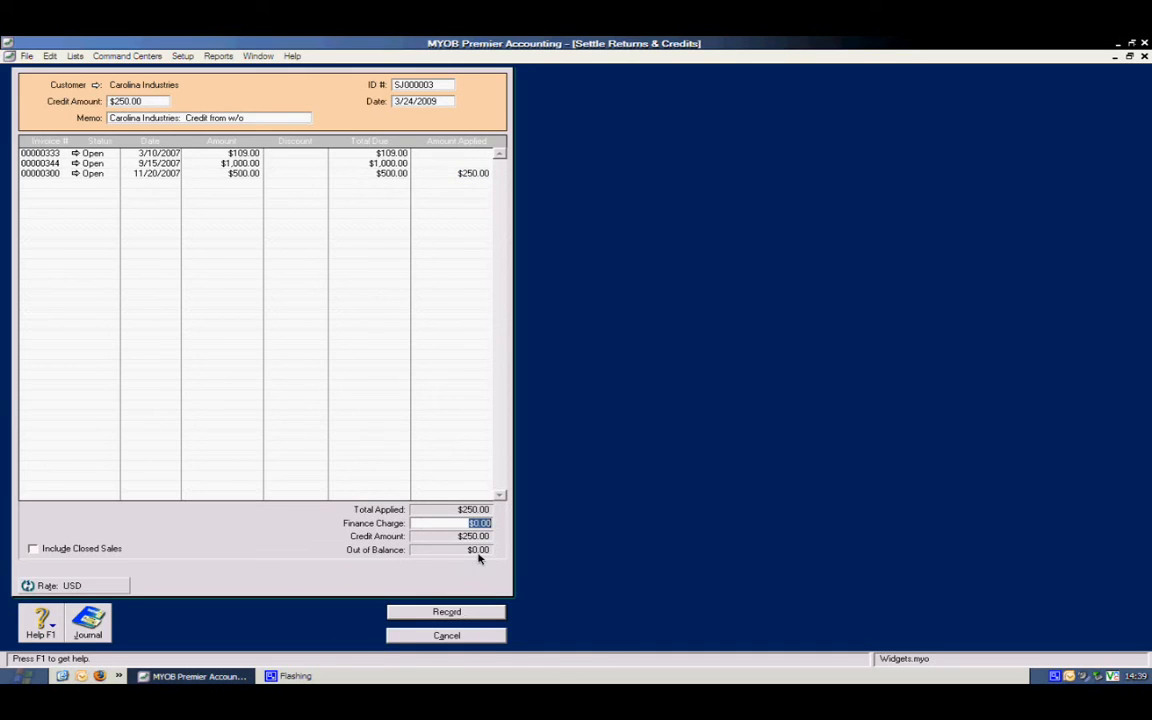
mouse_move(488, 560)
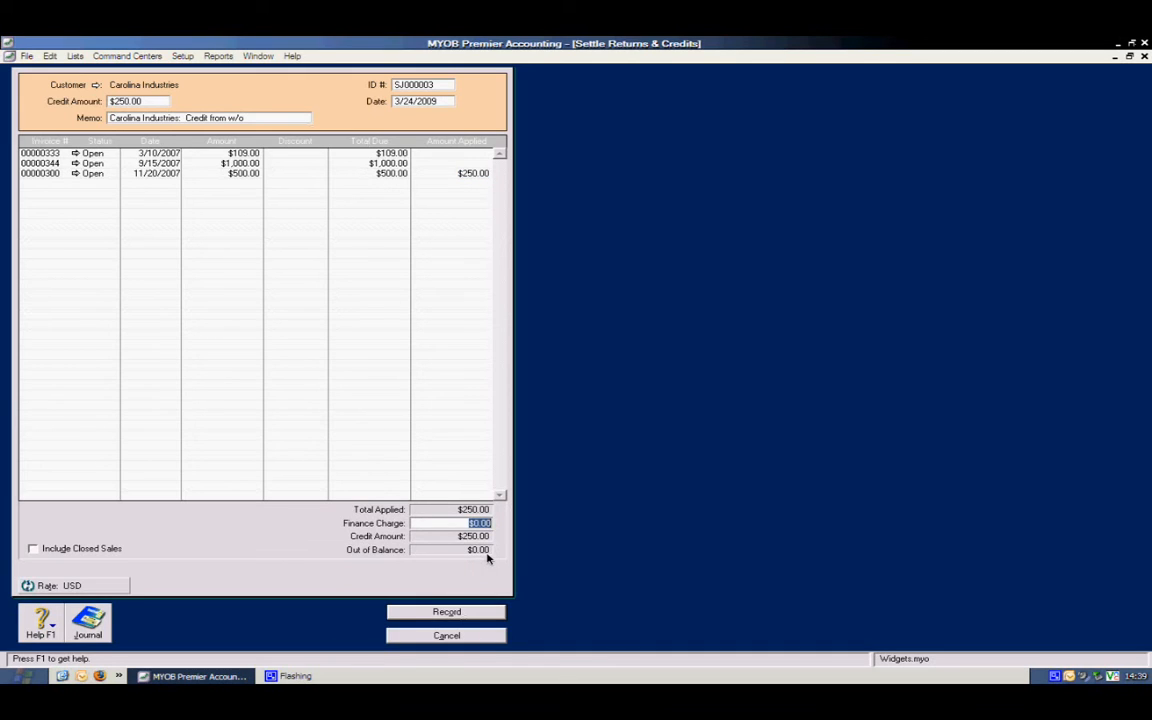
click(446, 612)
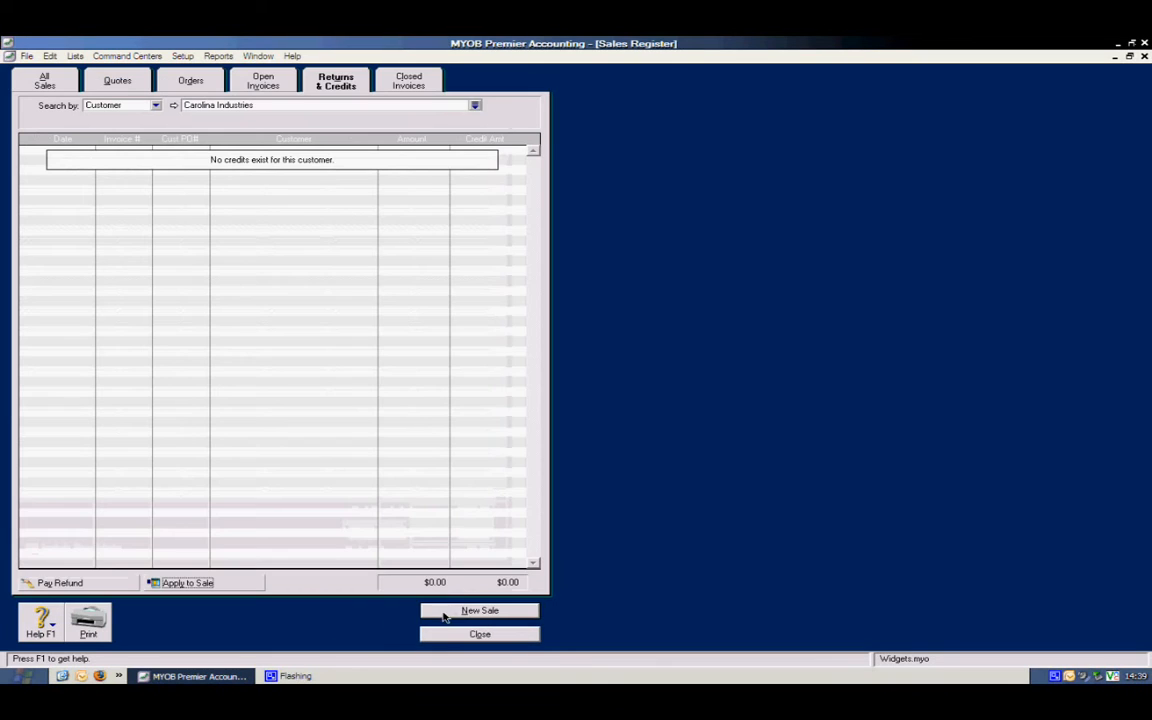
Step: Show all of Carolina Industries' sales, where the ($250.00) credit memo now appears closed
click(480, 634)
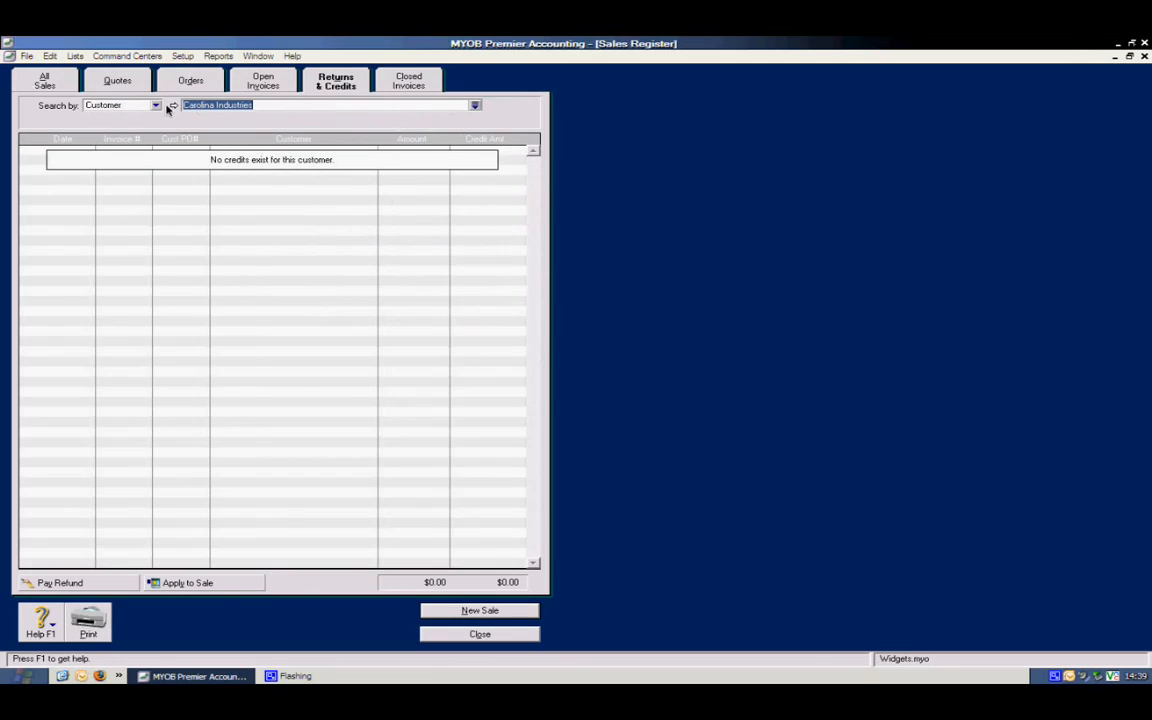
click(44, 84)
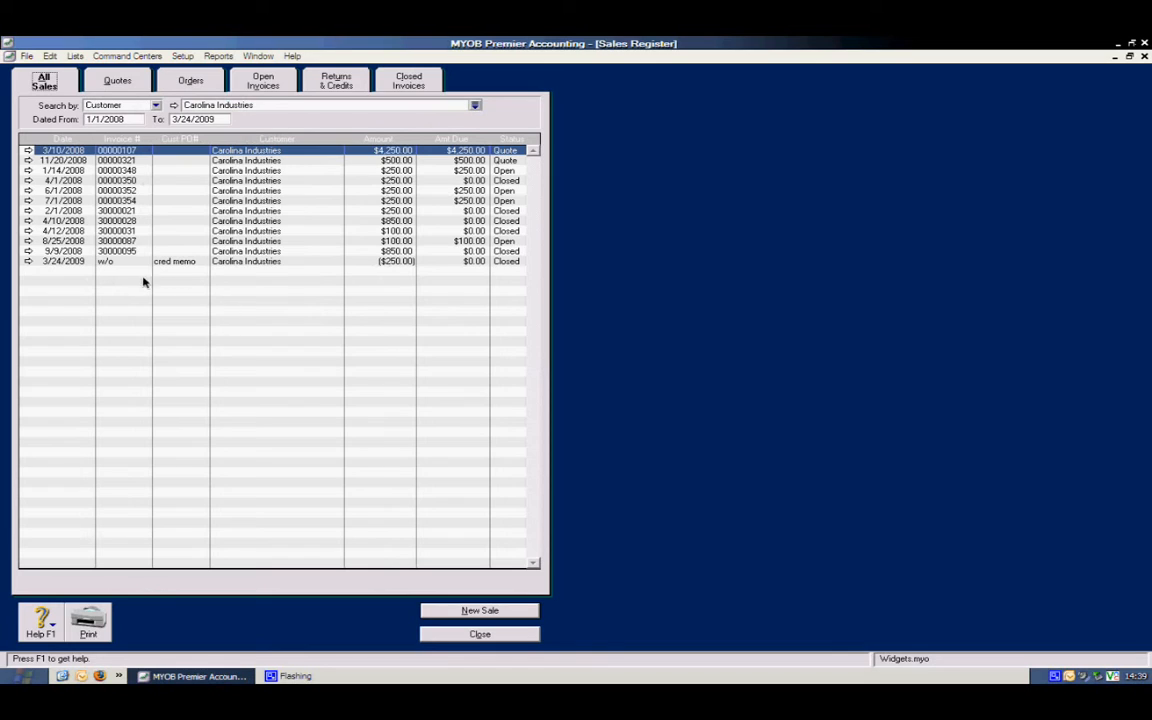
mouse_move(376, 270)
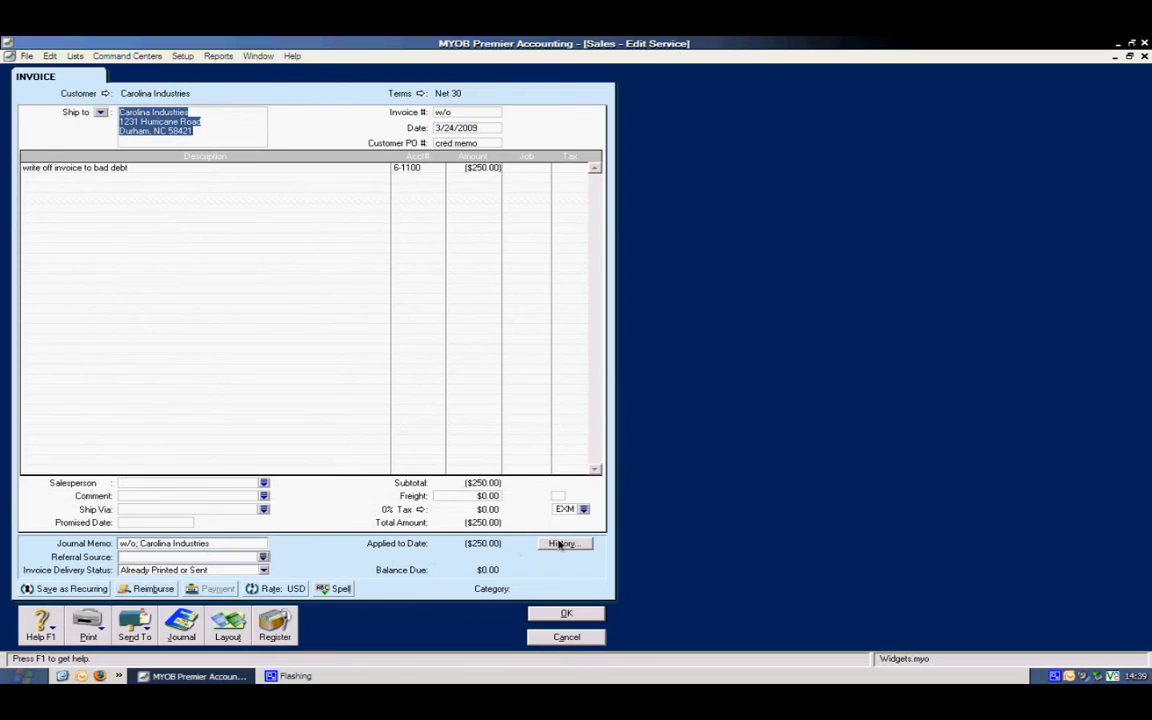
Step: View the credit memo's history showing $250 applied and zero due, then return to the register
click(564, 544)
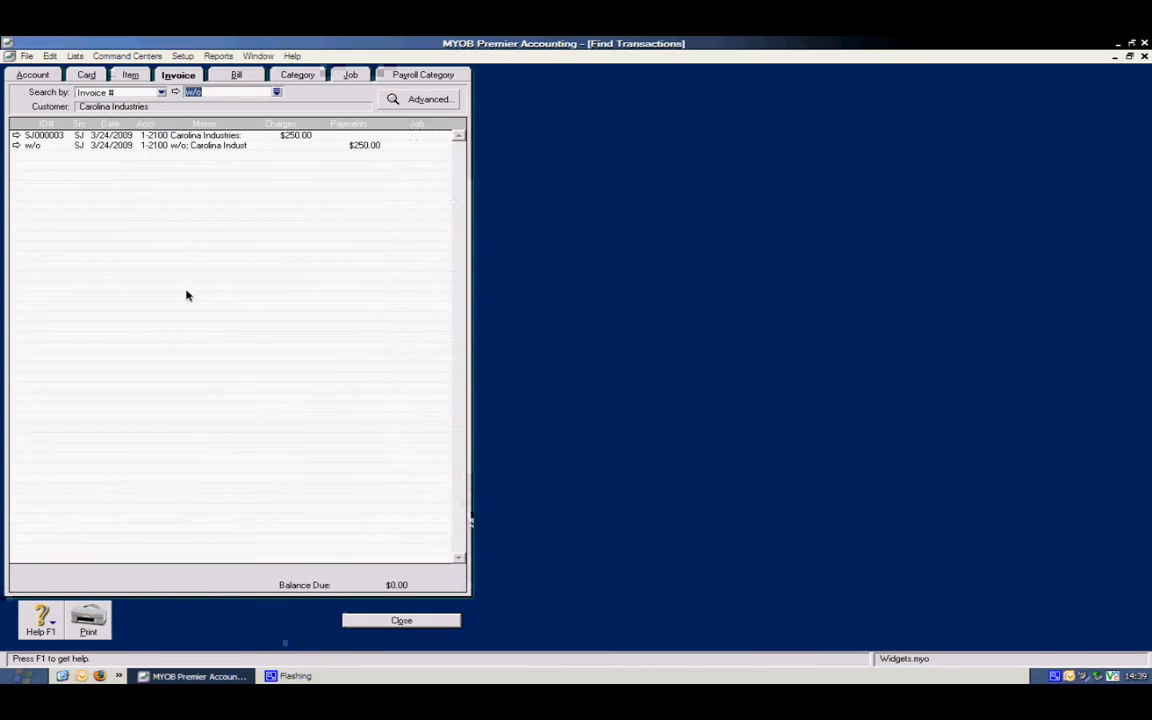
mouse_move(82, 140)
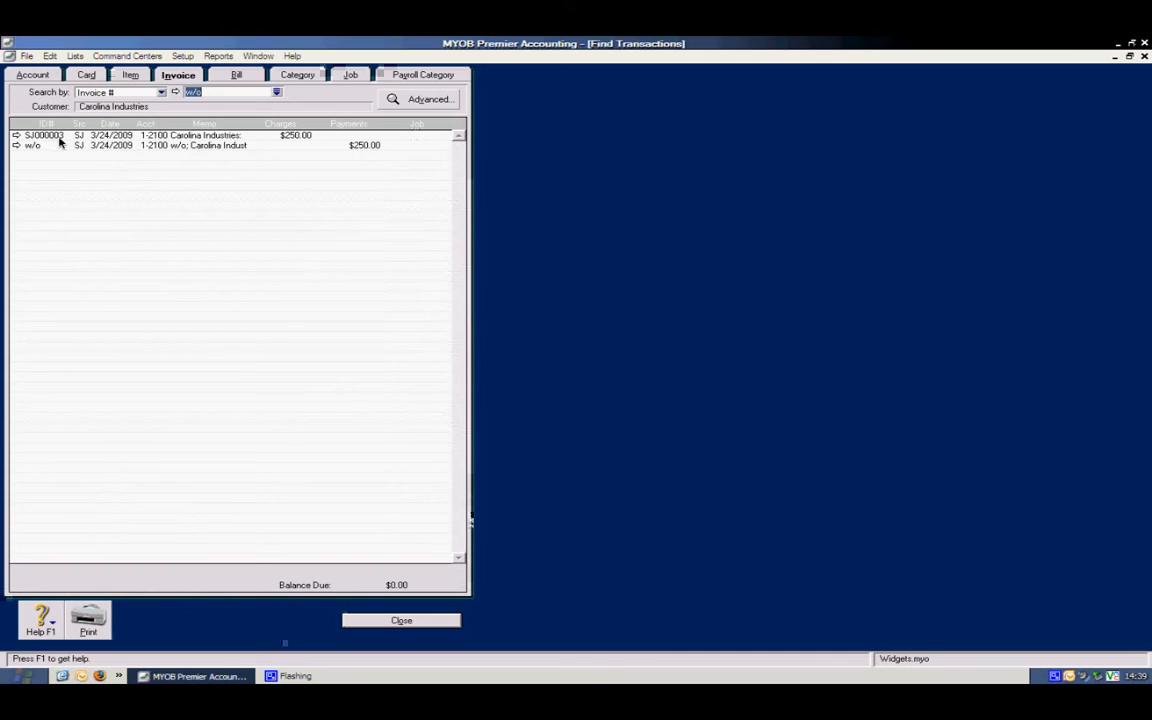
mouse_move(276, 146)
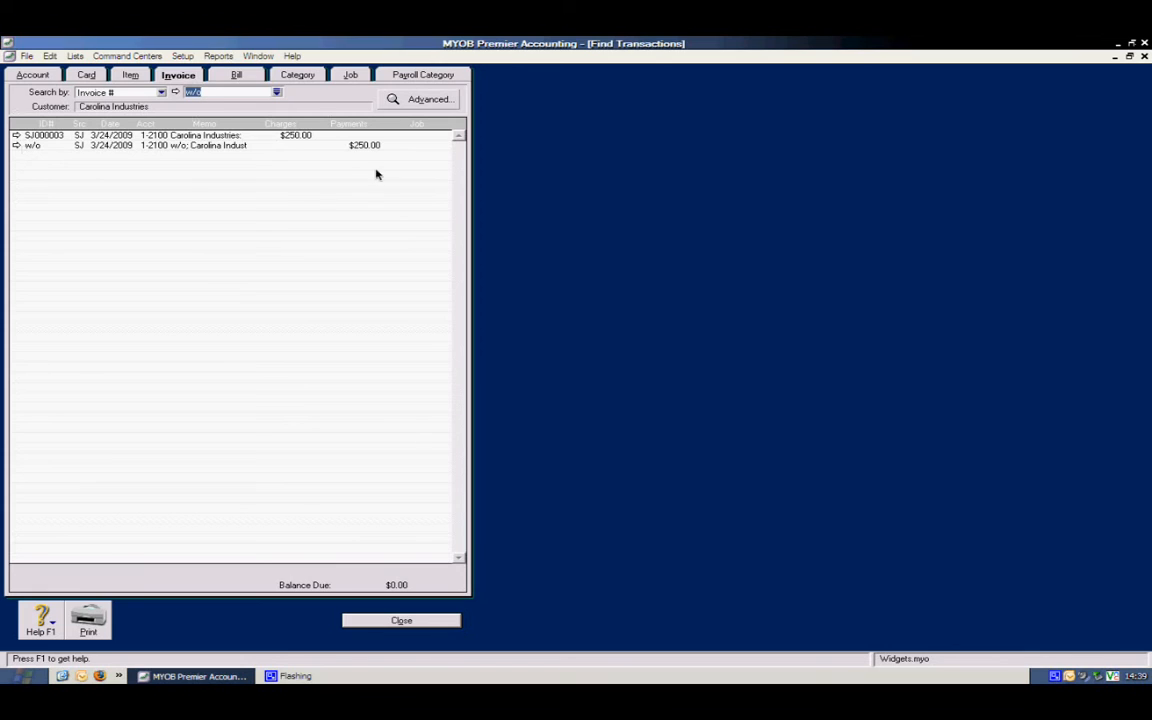
mouse_move(252, 414)
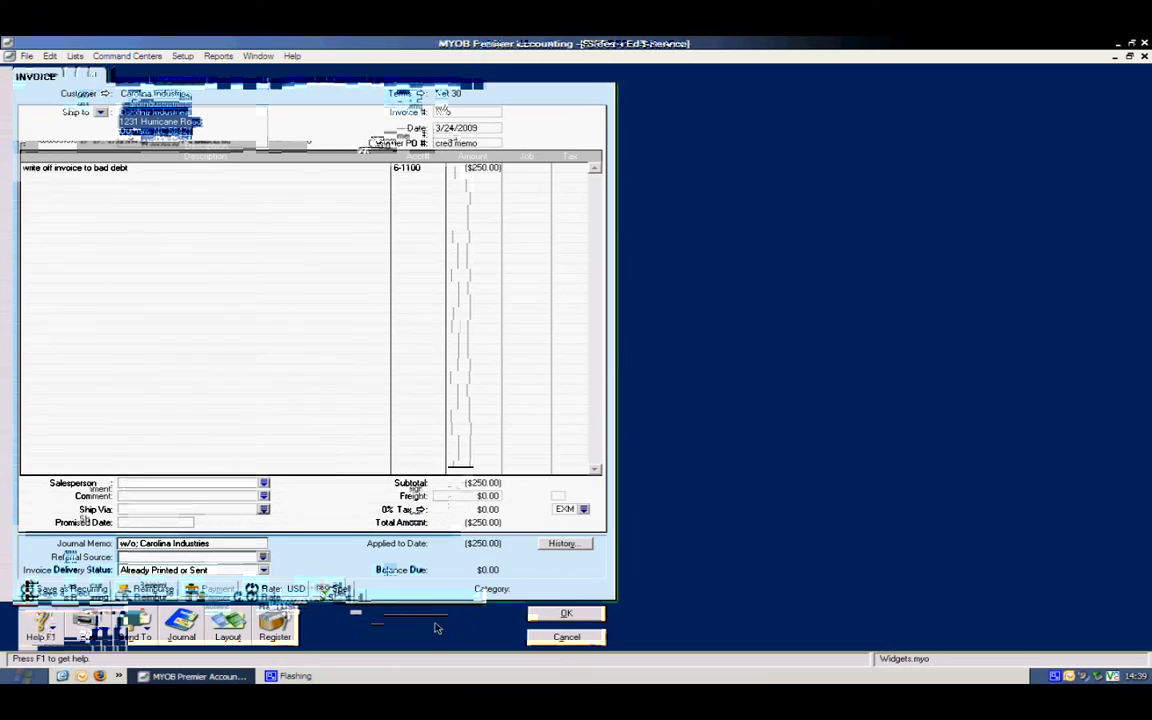
click(566, 612)
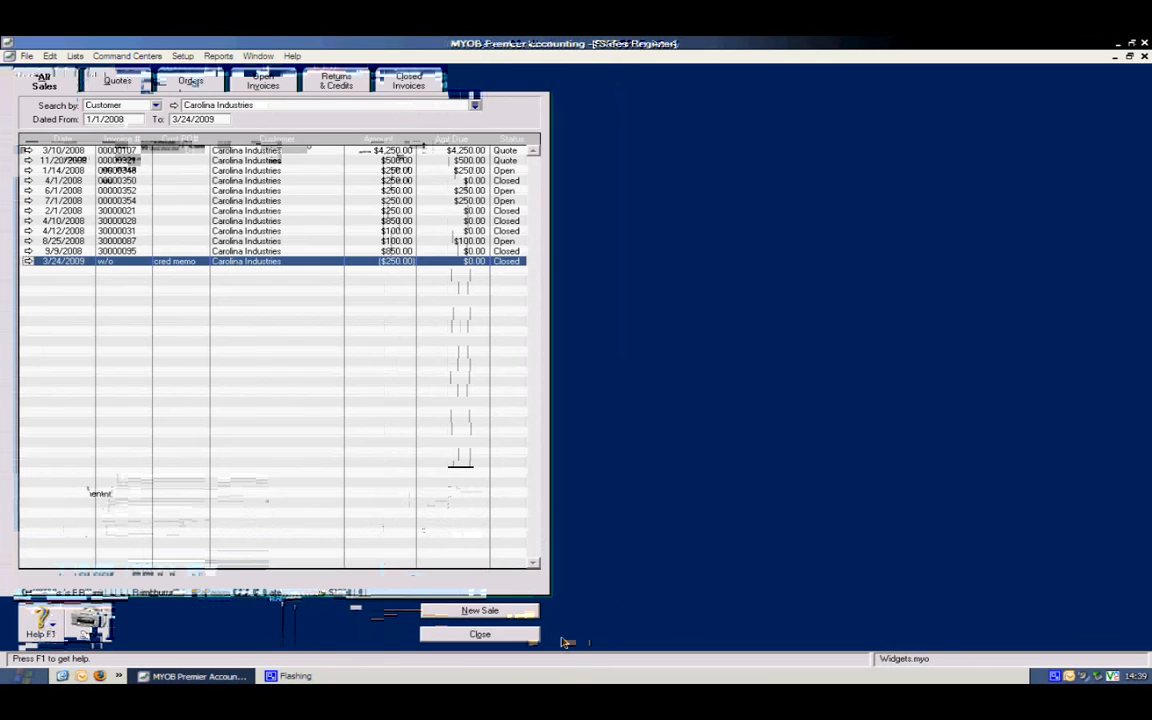
mouse_move(396, 352)
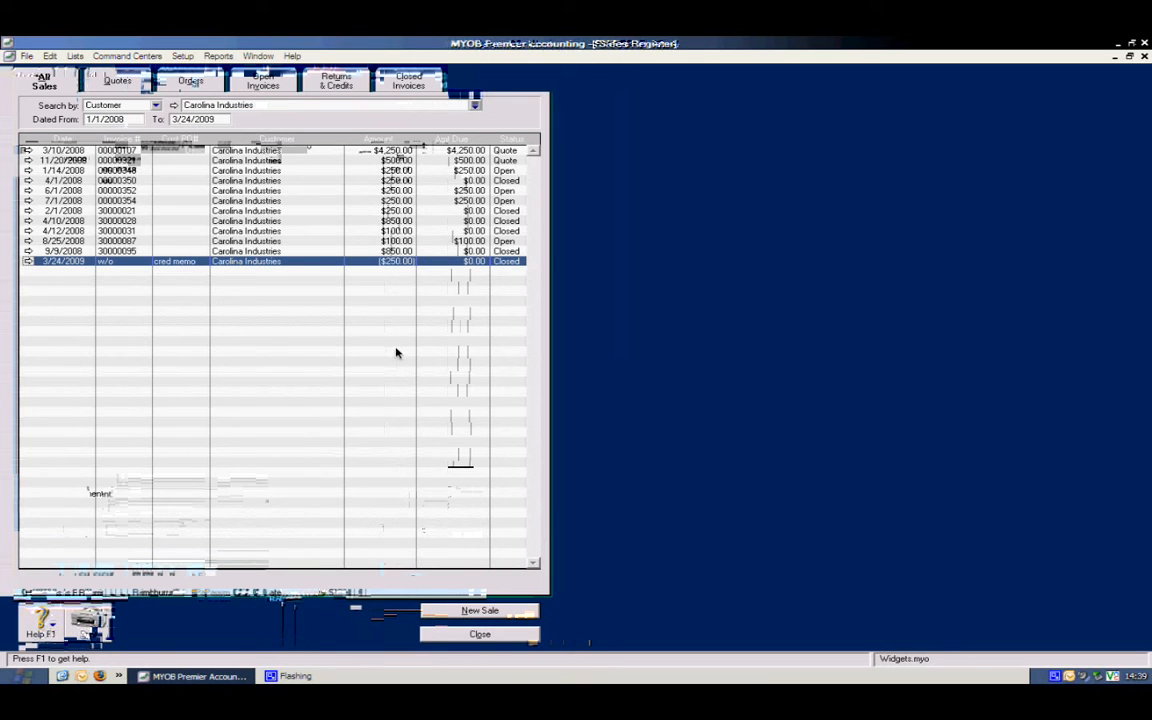
mouse_move(324, 308)
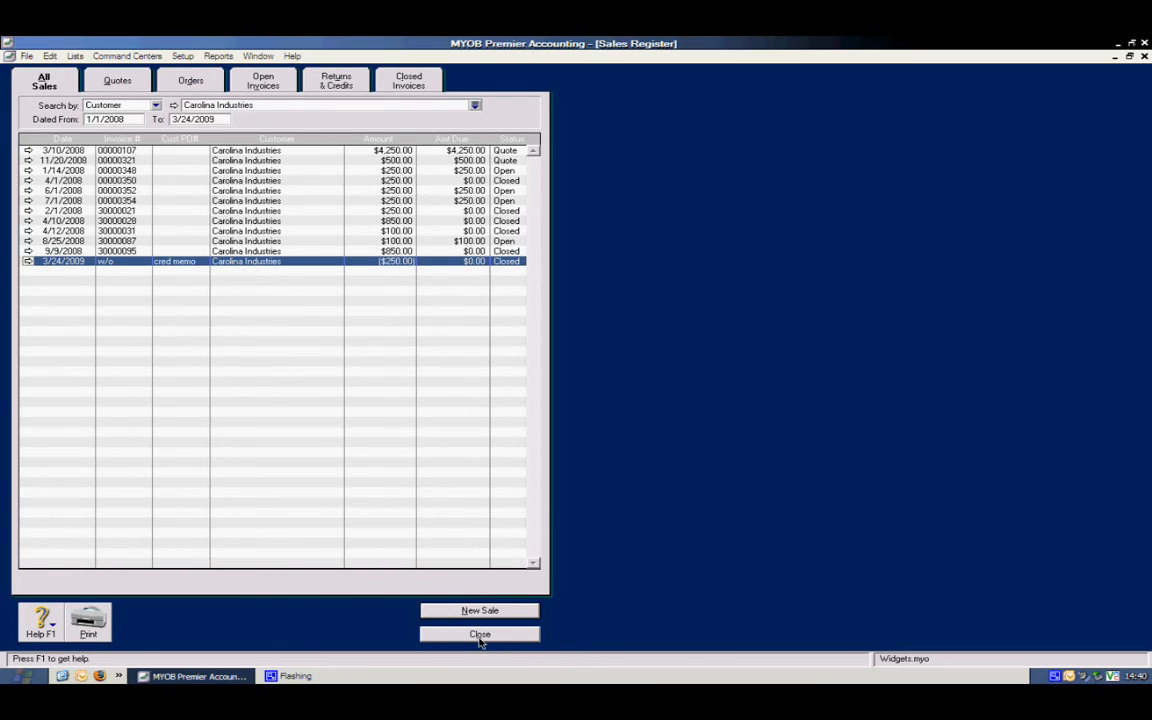
Step: Reopen the Sales Register, review the $4,250 Training video quote and cancel out of it
click(480, 634)
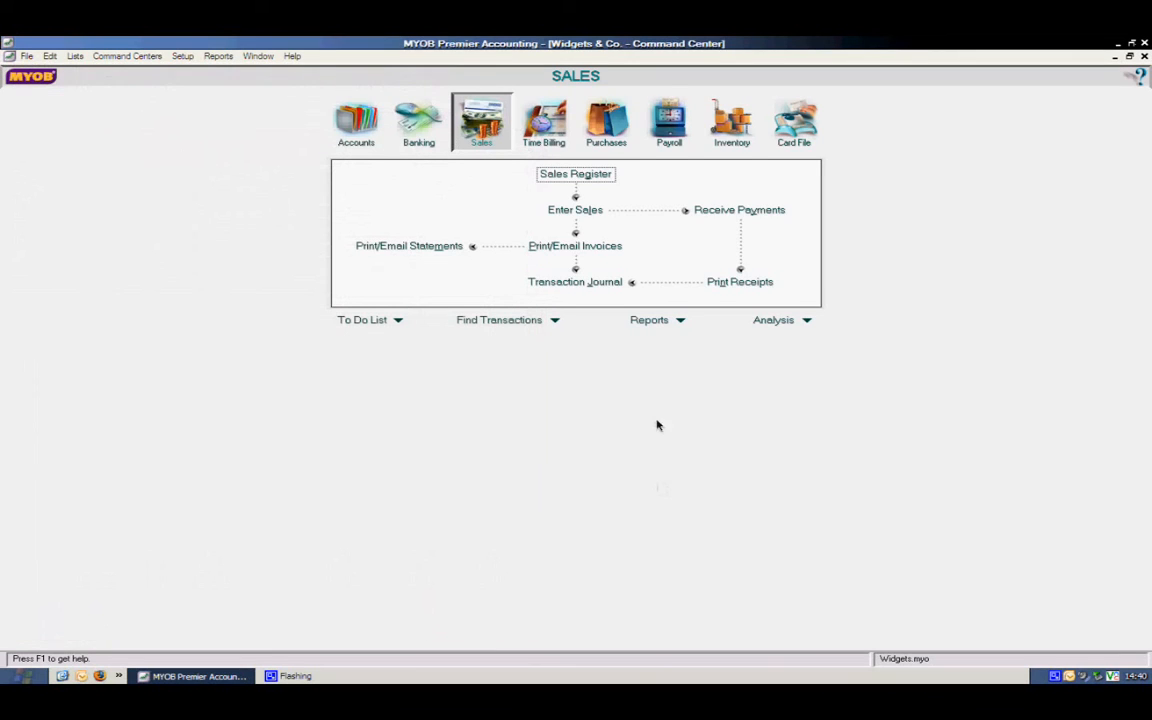
click(576, 172)
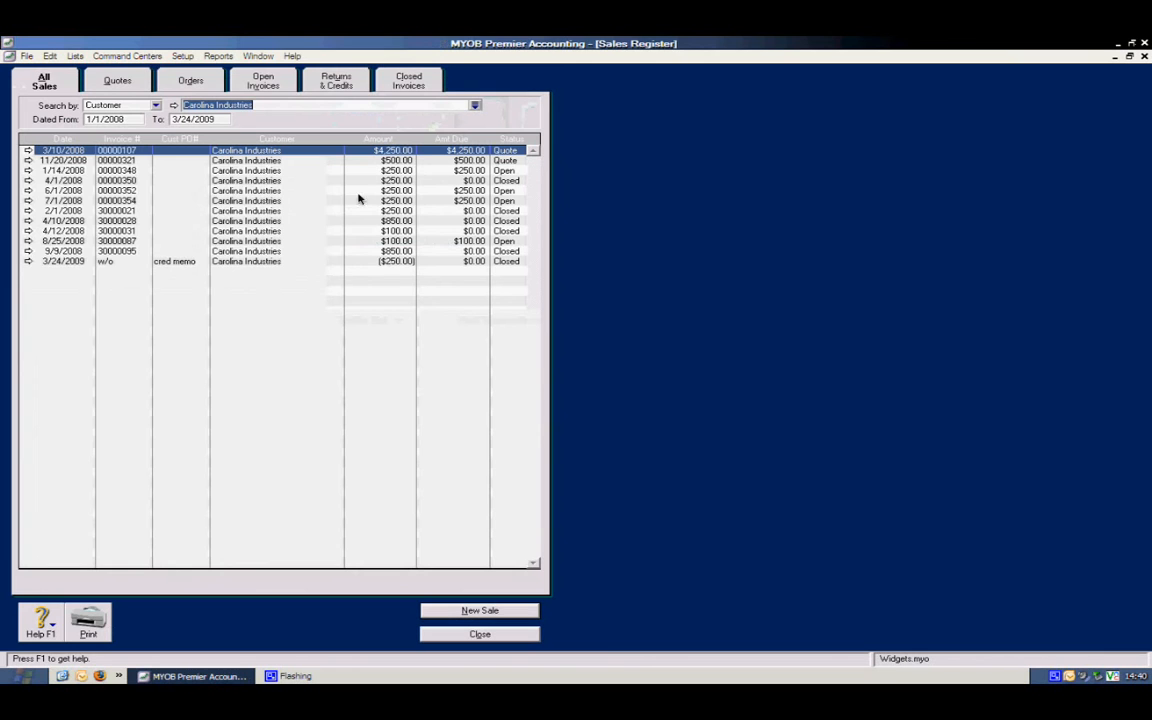
click(116, 80)
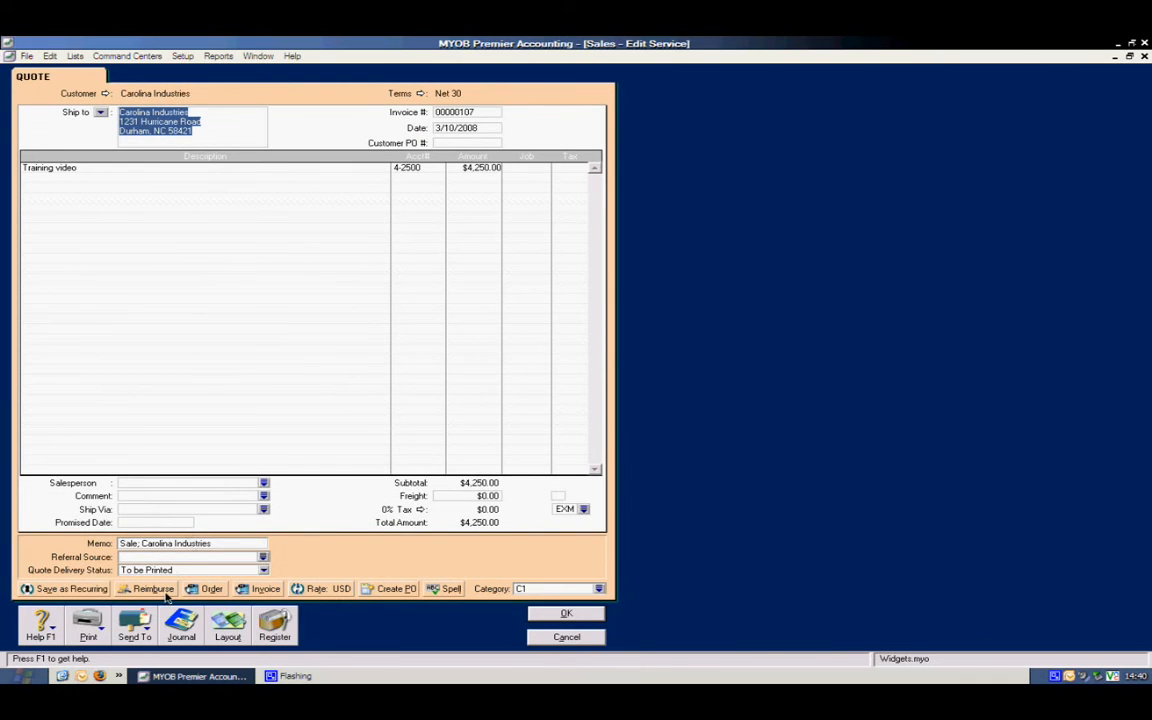
mouse_move(264, 596)
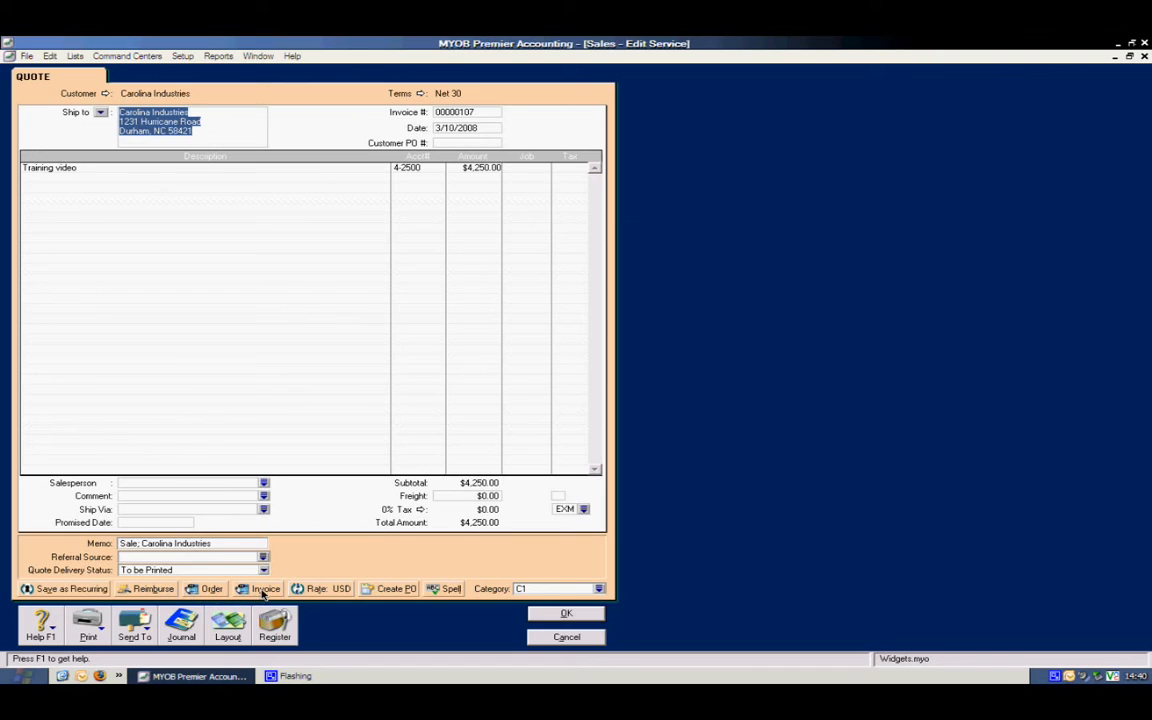
mouse_move(444, 614)
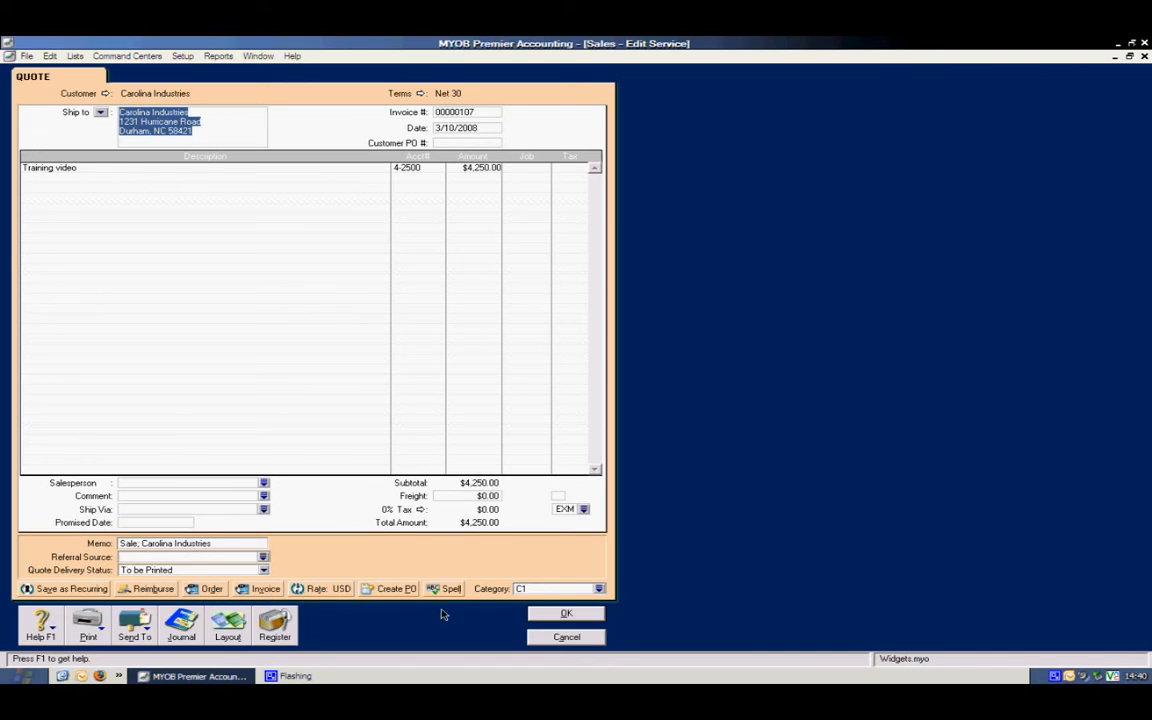
mouse_move(394, 634)
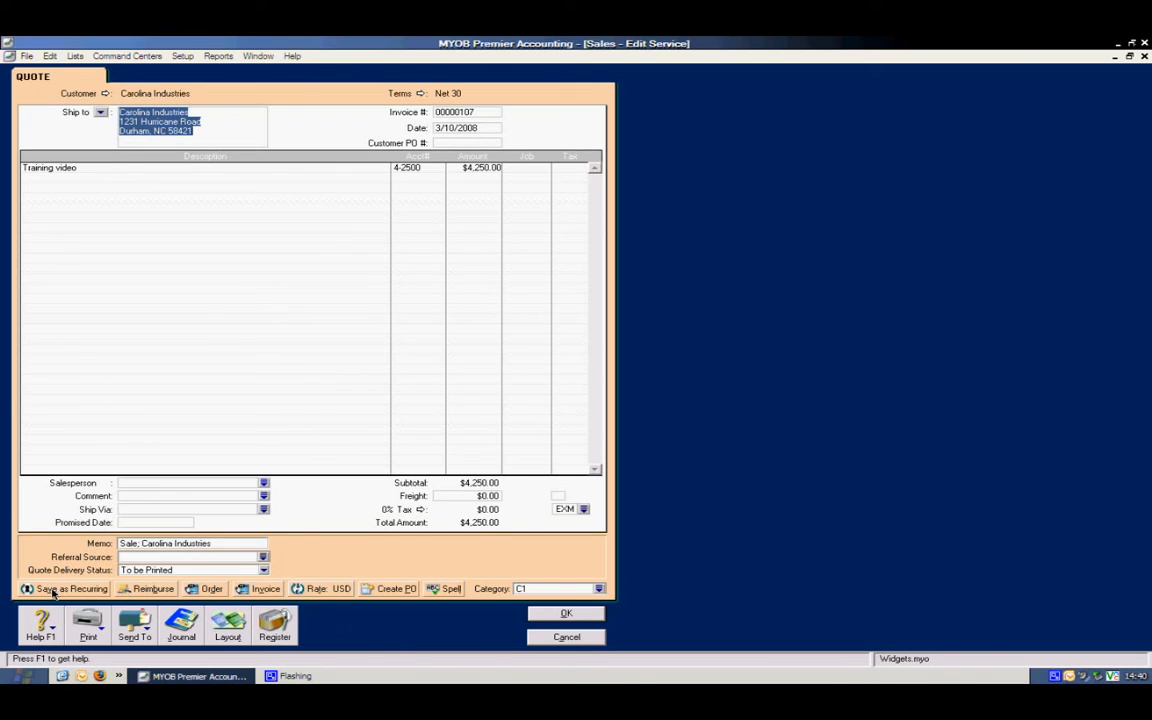
mouse_move(554, 636)
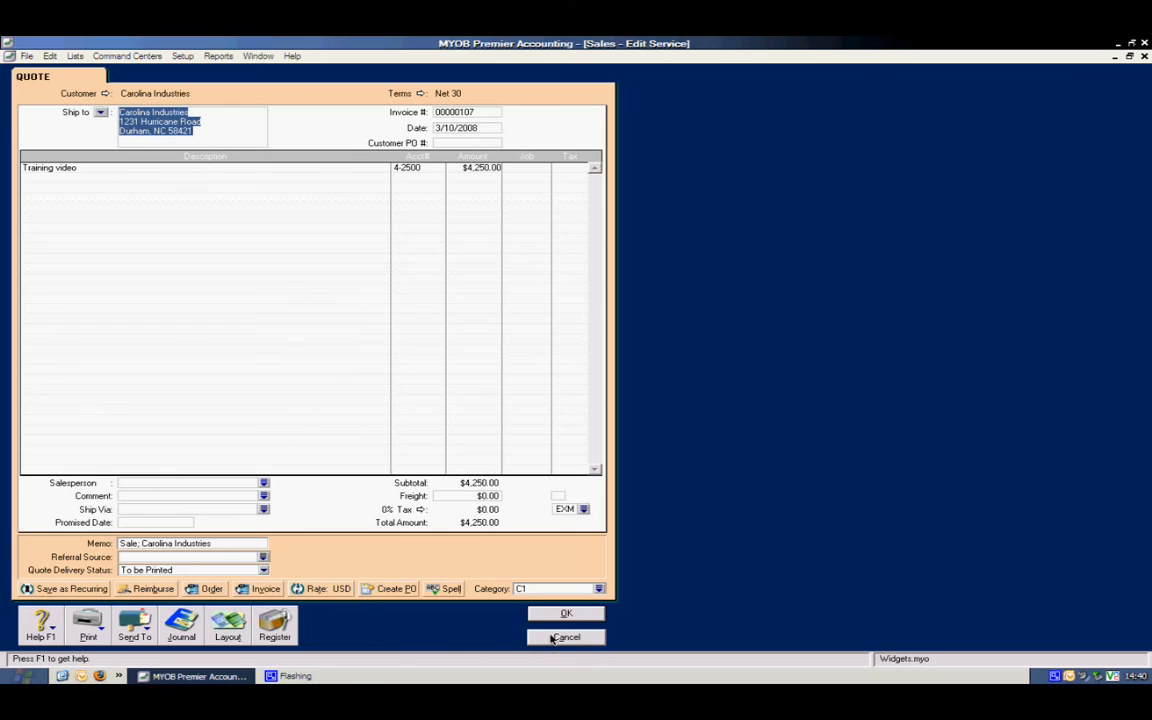
click(566, 636)
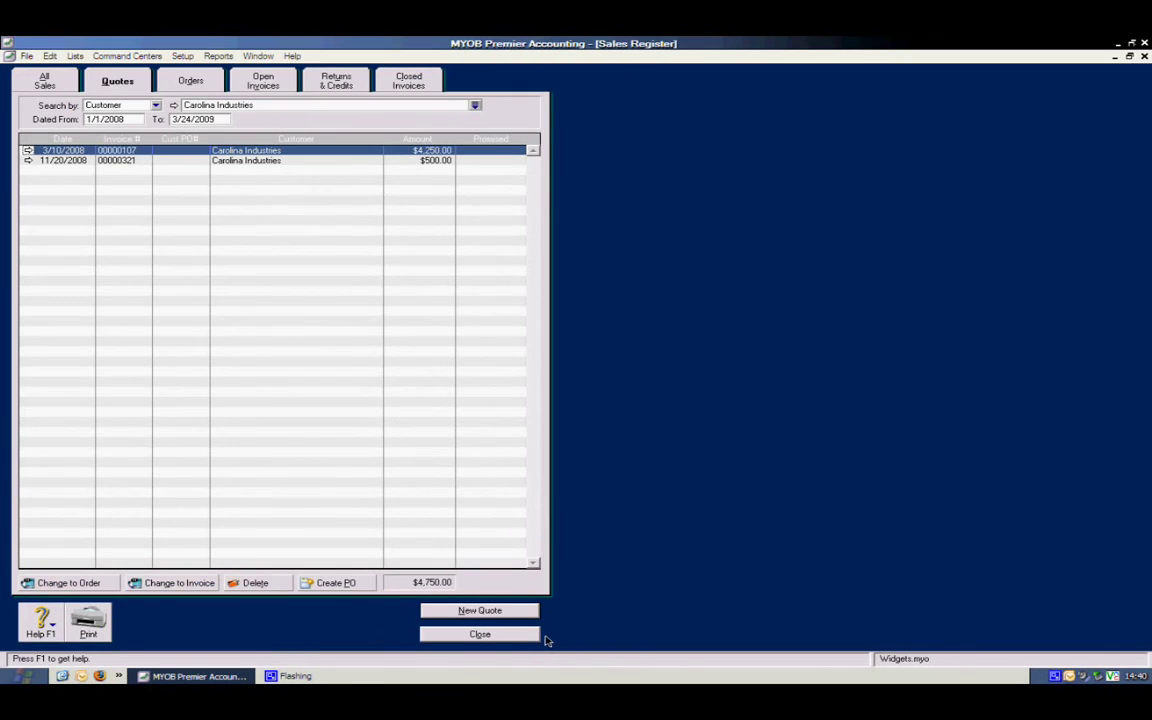
Step: Reopen the Sales Register and show open invoices for all customers
click(480, 634)
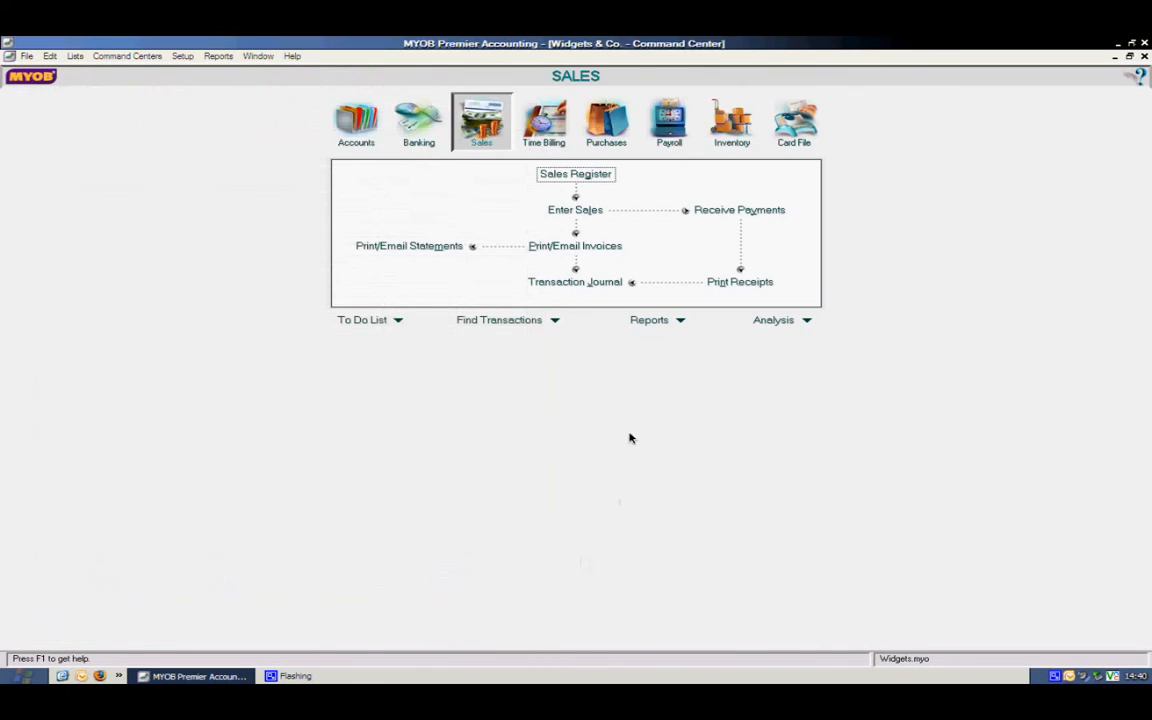
click(576, 172)
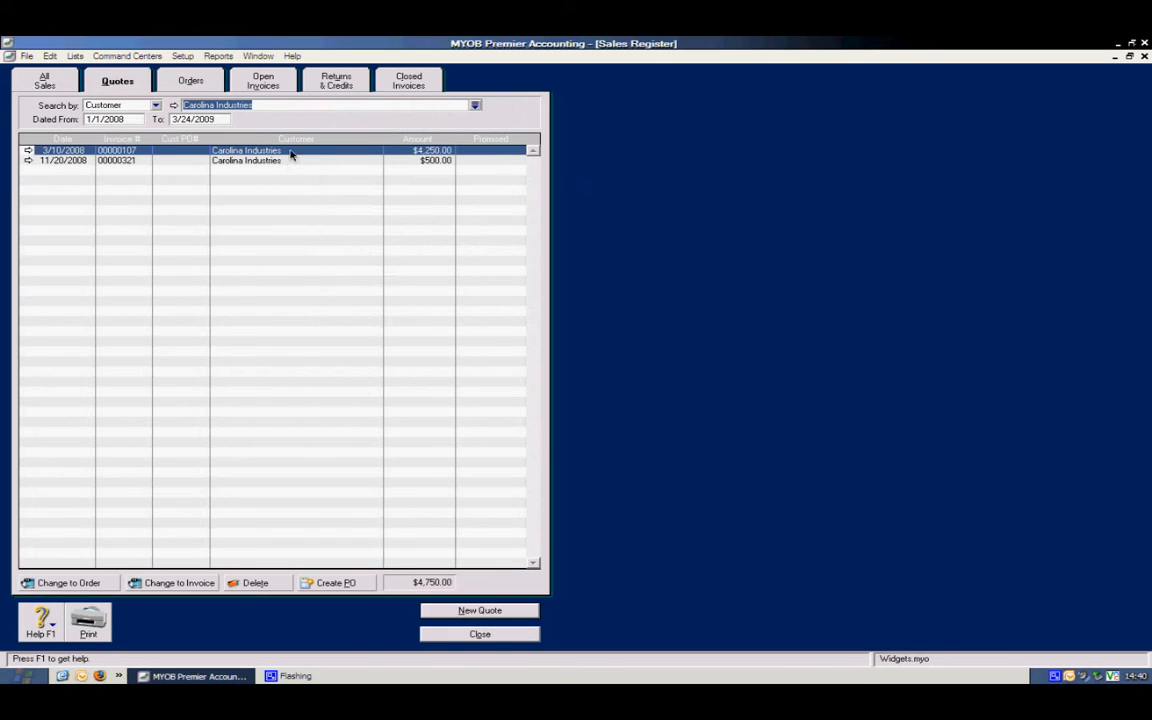
click(264, 80)
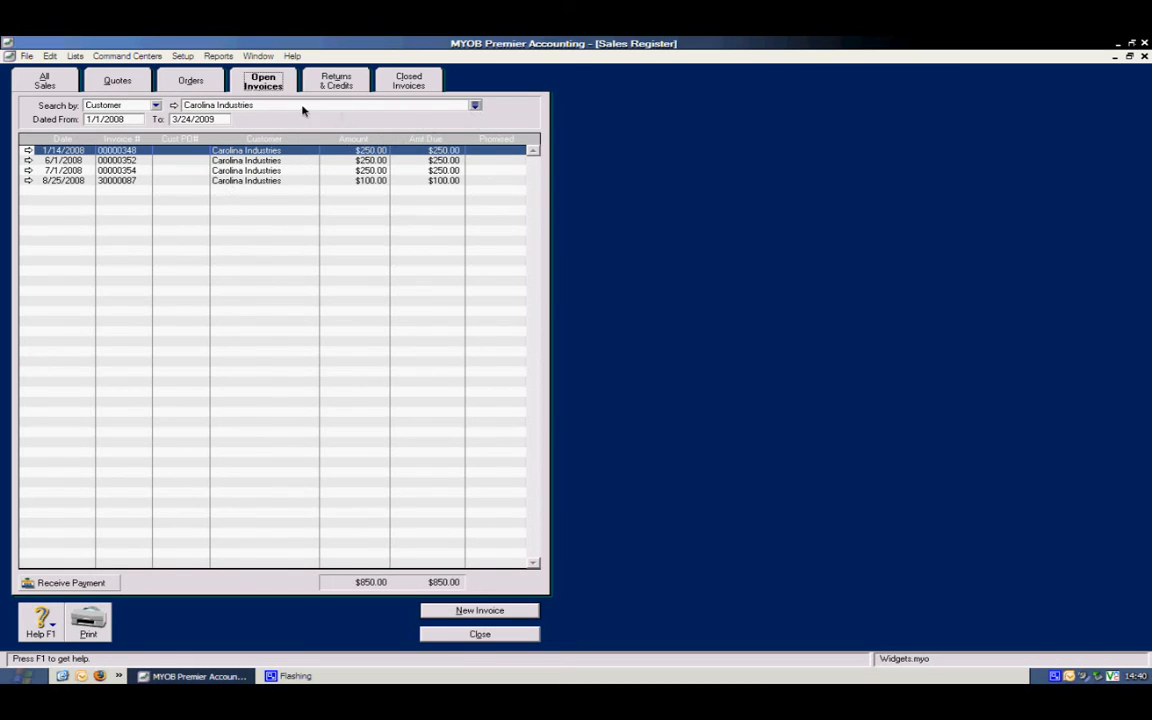
click(156, 104)
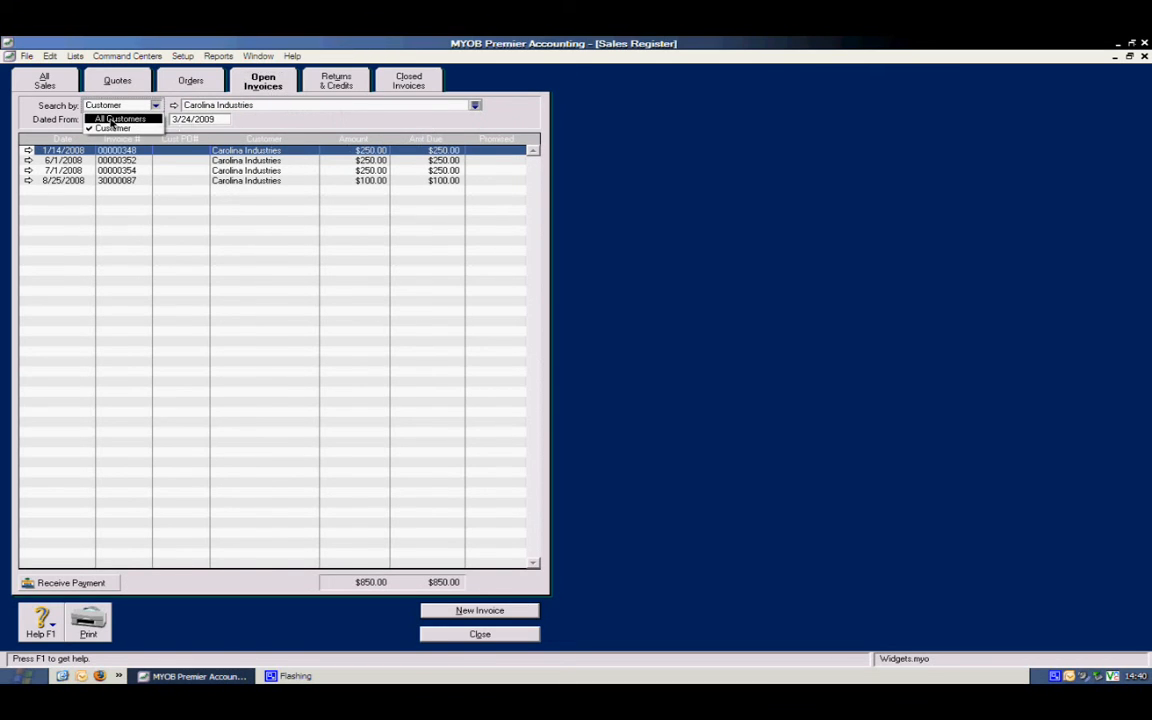
click(120, 118)
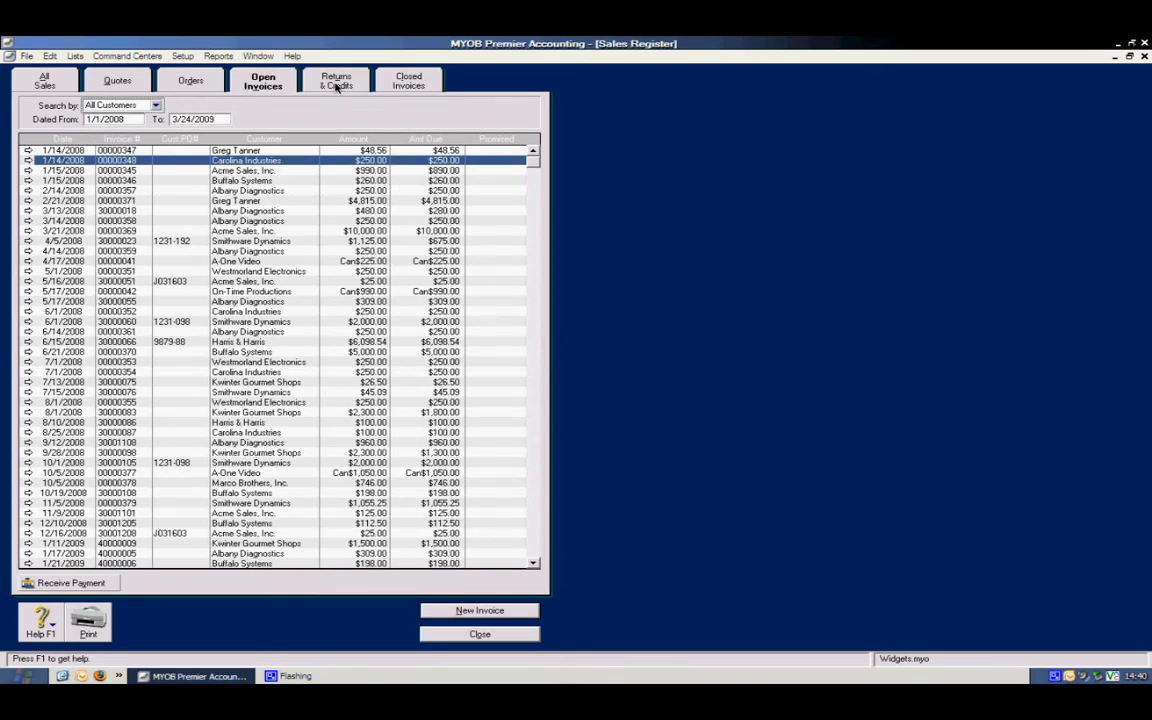
Step: Check Returns & Credits is empty, then view Closed Invoices showing Carolina Industries' ($250.00) credit memo
click(340, 84)
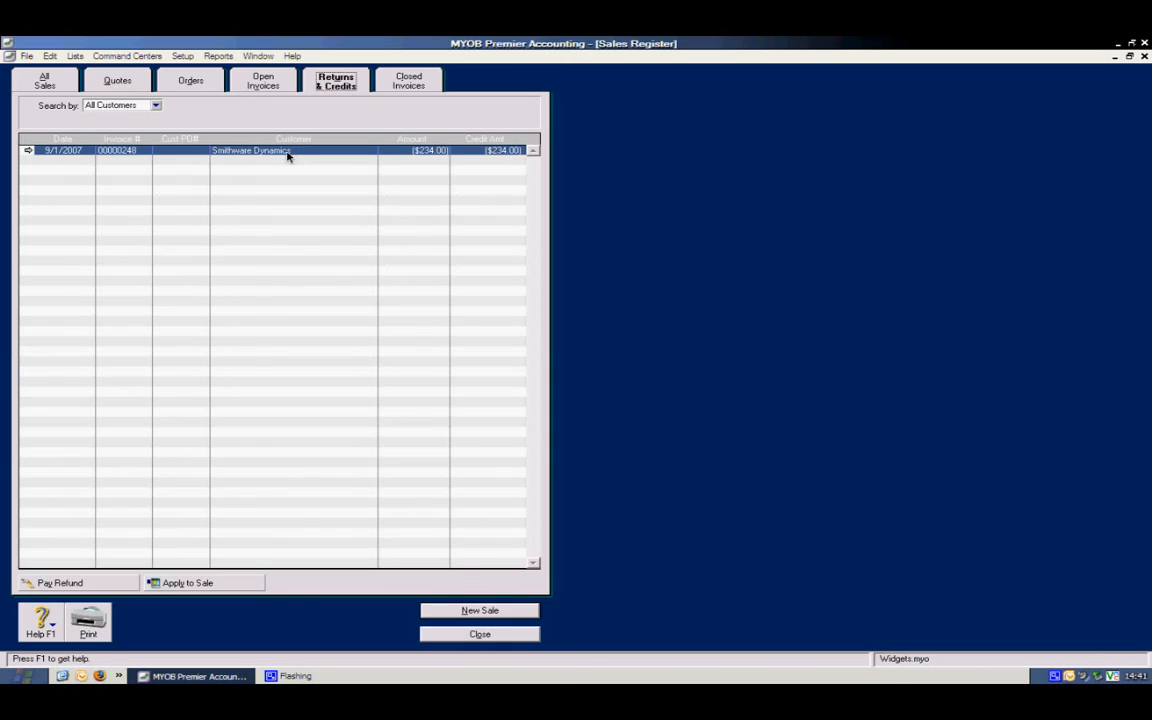
mouse_move(178, 584)
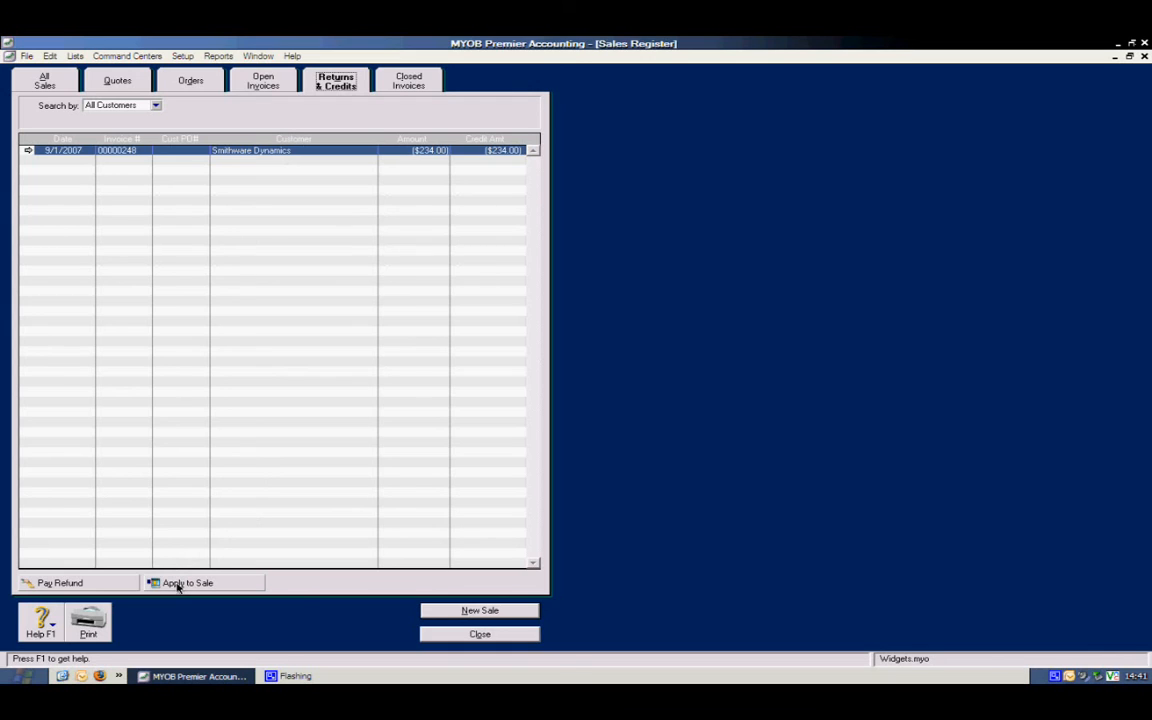
click(408, 80)
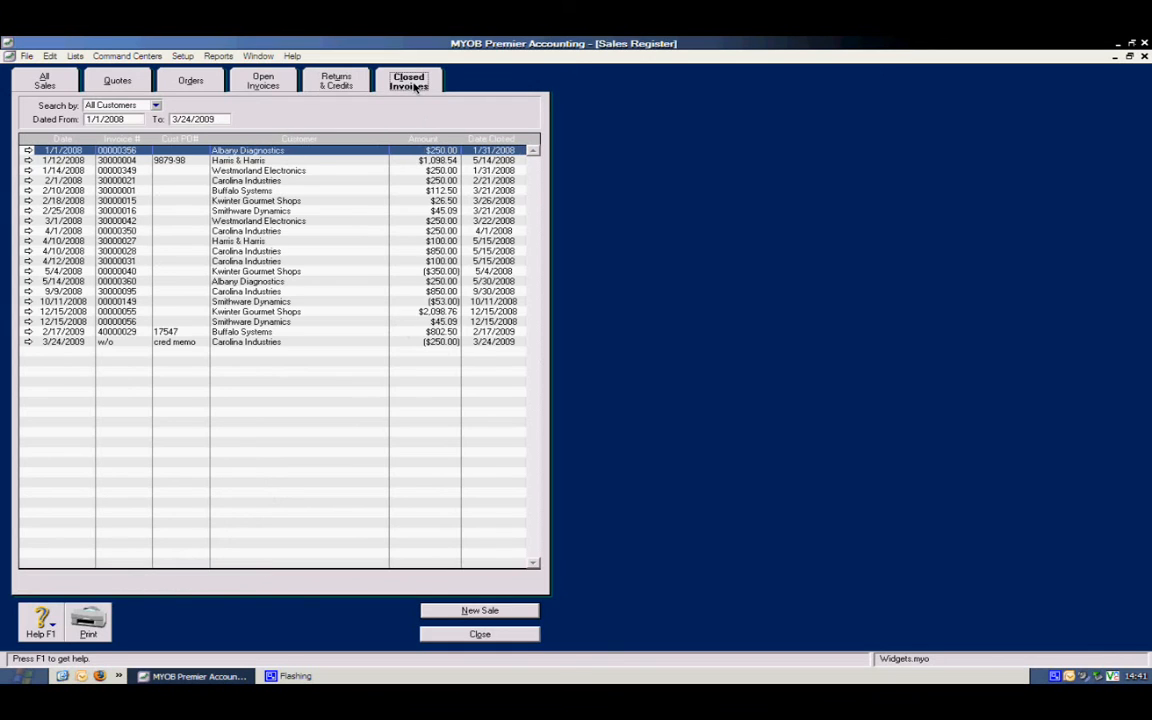